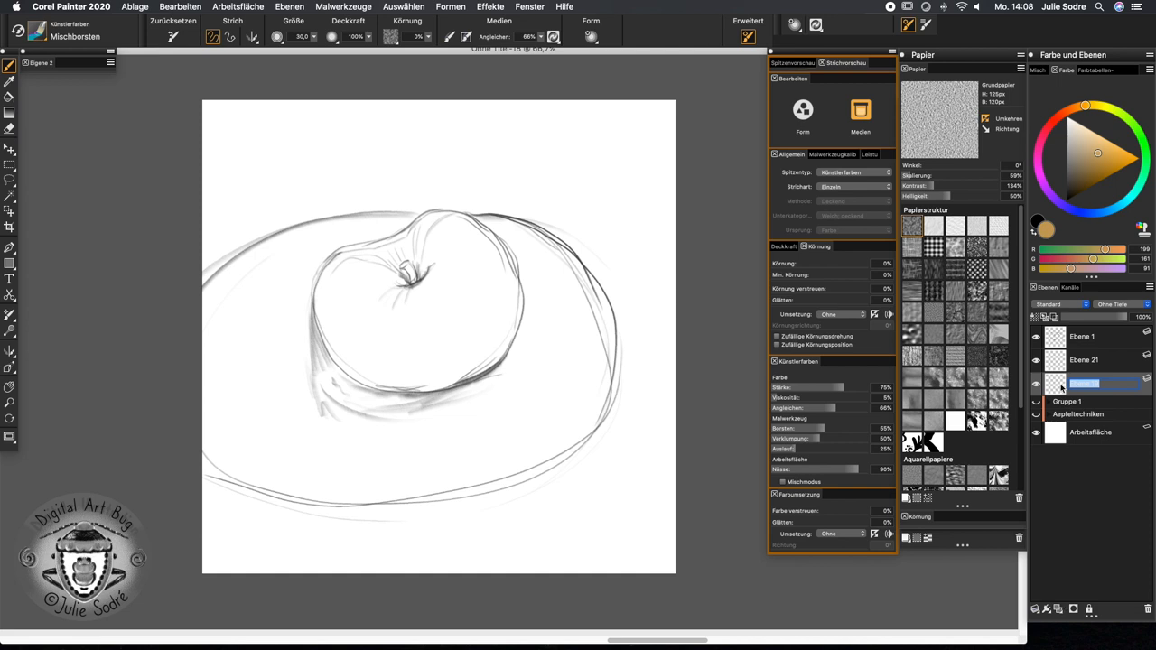
Select the whole canvas and fill the layer with solid ochre at 100% opacity
{"action": "key", "text": "cmd+a"}
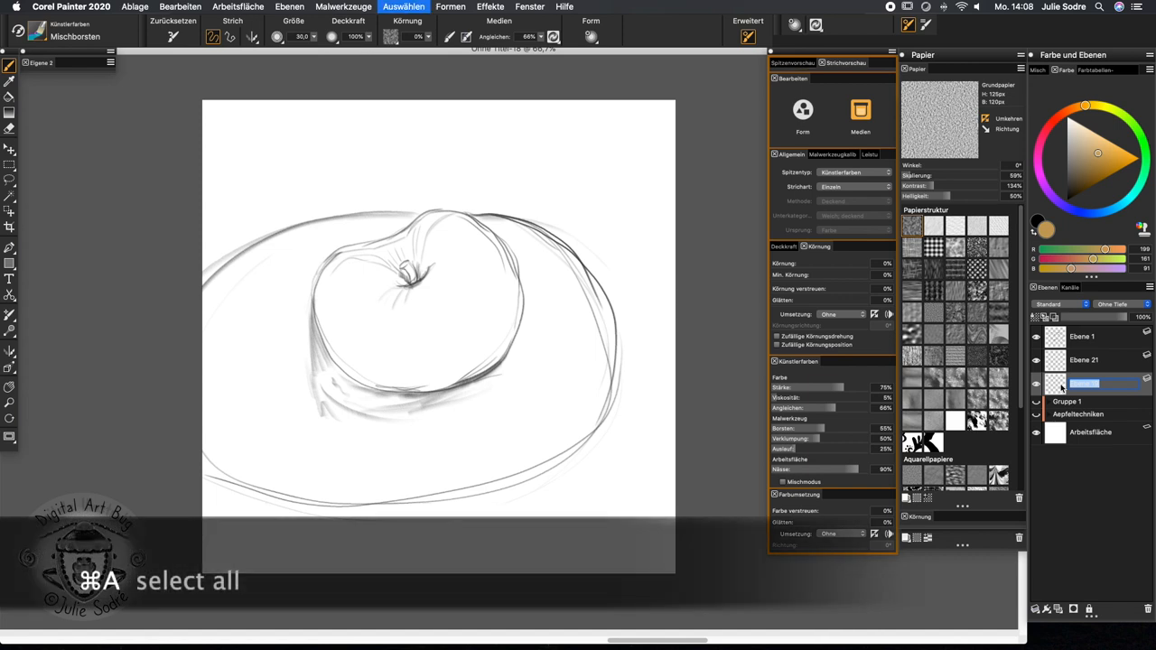
{"action": "key", "text": "cmd+a"}
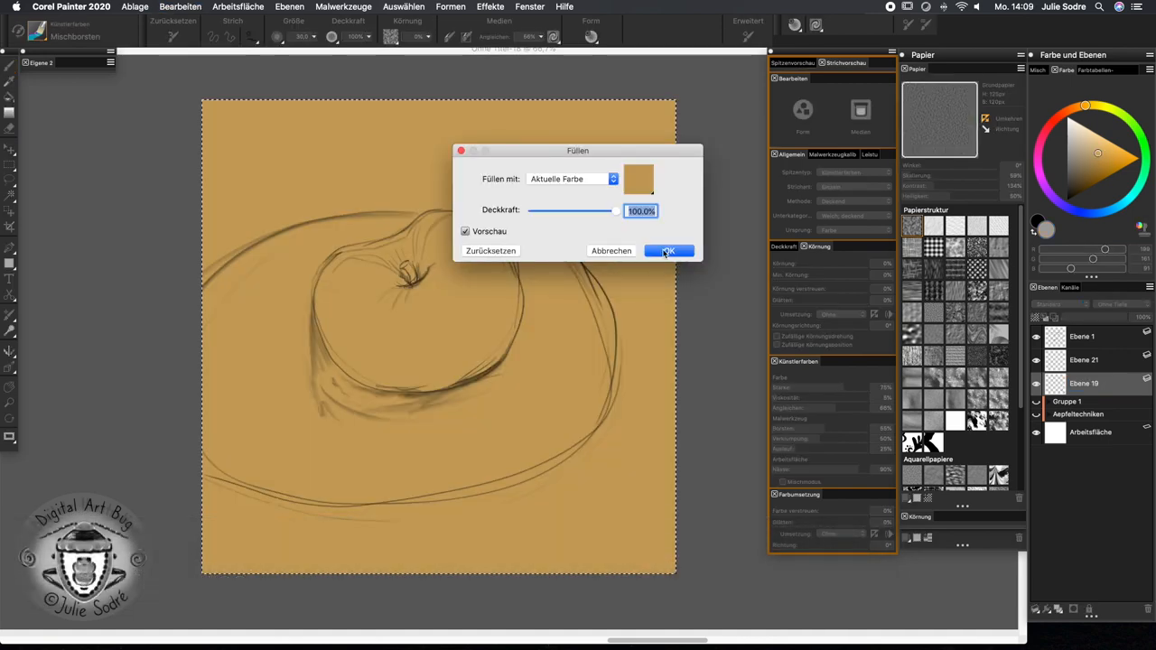
{"action": "left_click", "coordinate": [667, 252]}
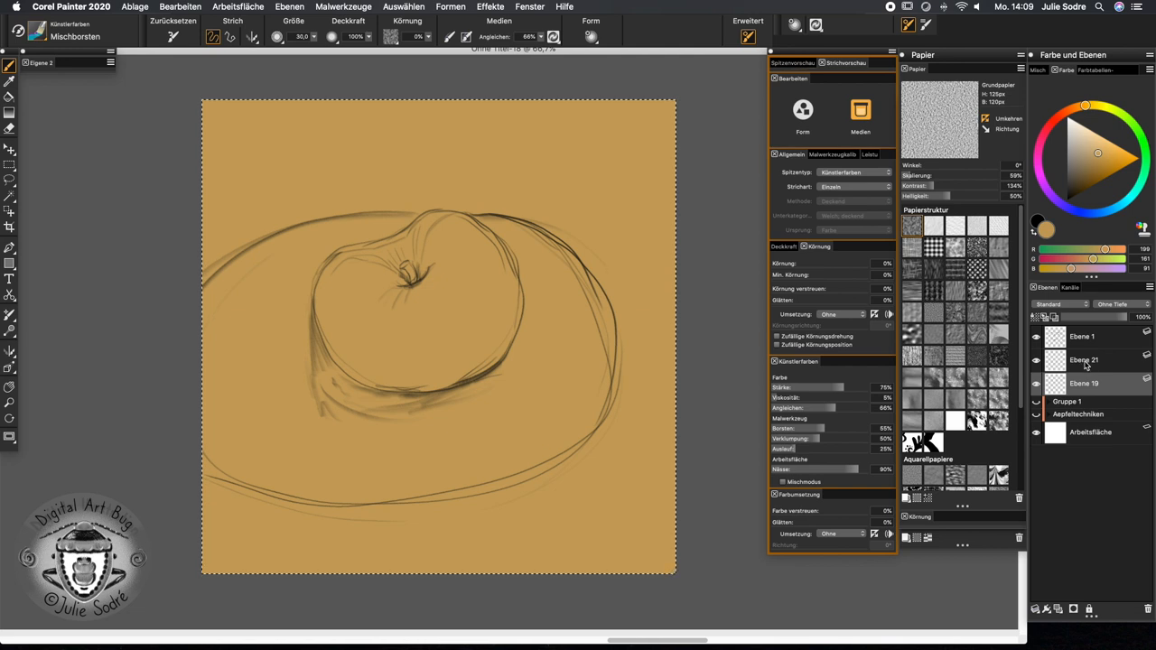
{"action": "left_click", "coordinate": [1084, 359]}
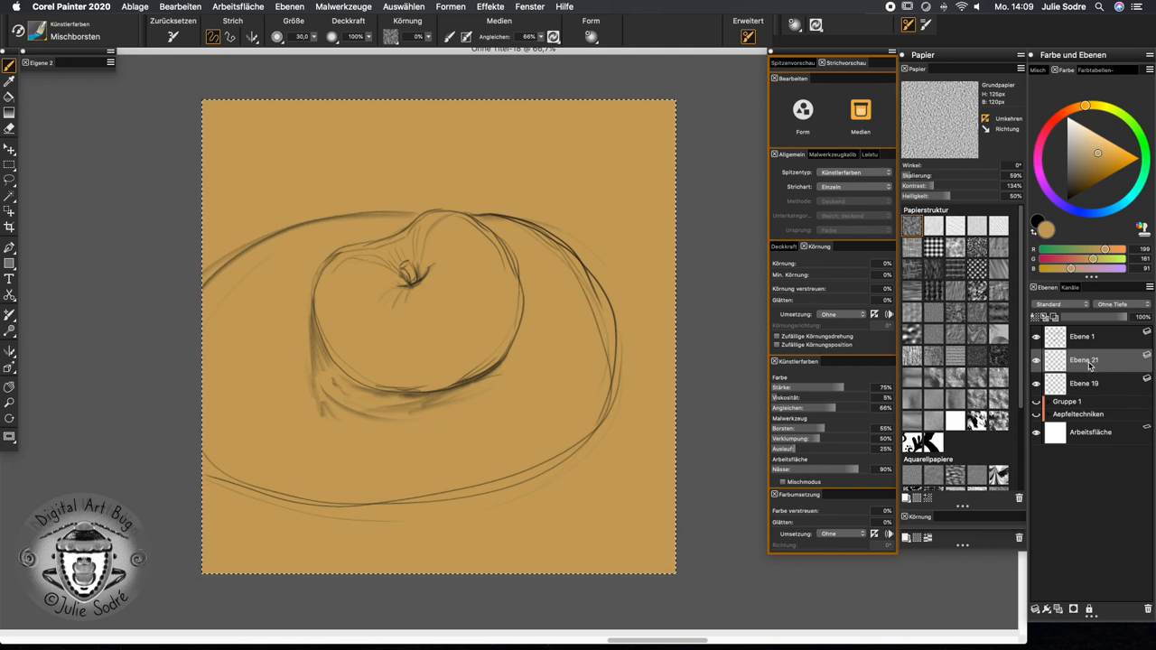
Rename the ochre layer Ebene 19 to 'background', then make Ebene 21 the active layer
{"action": "double_click", "coordinate": [1084, 383]}
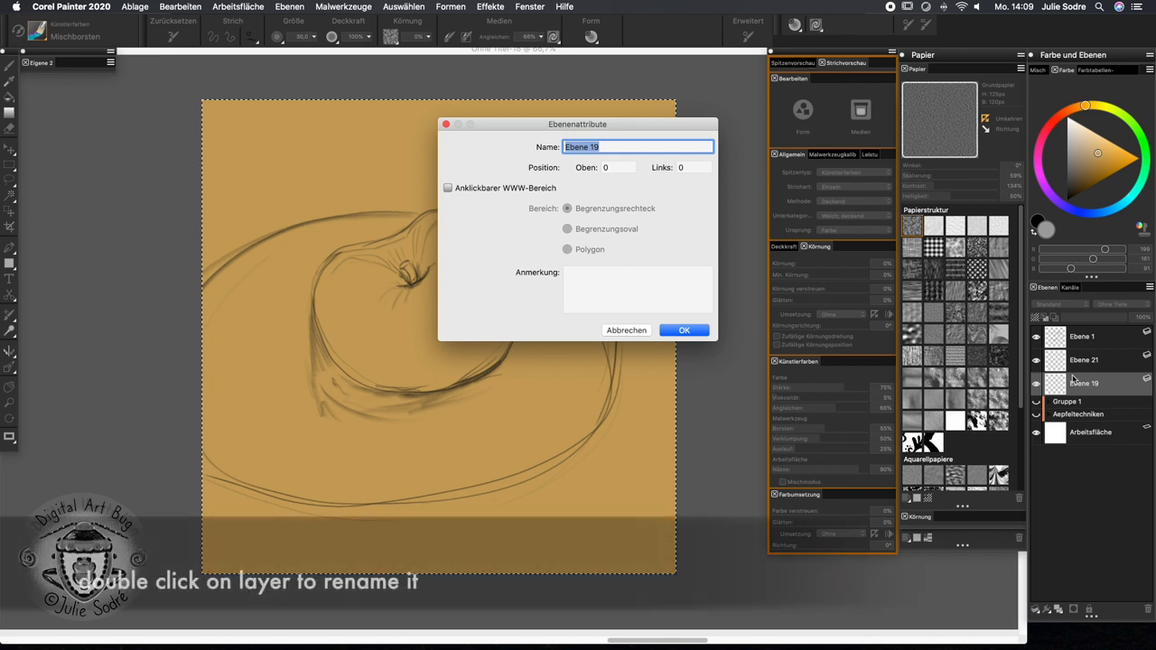
{"action": "type", "text": "back"}
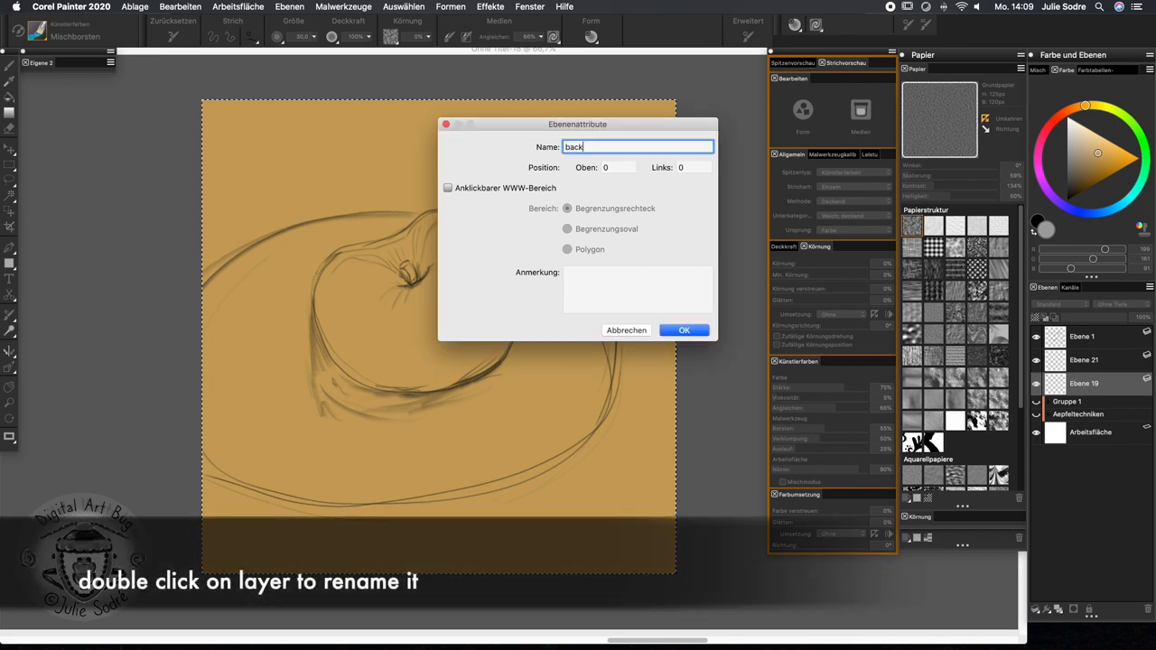
{"action": "type", "text": "ground"}
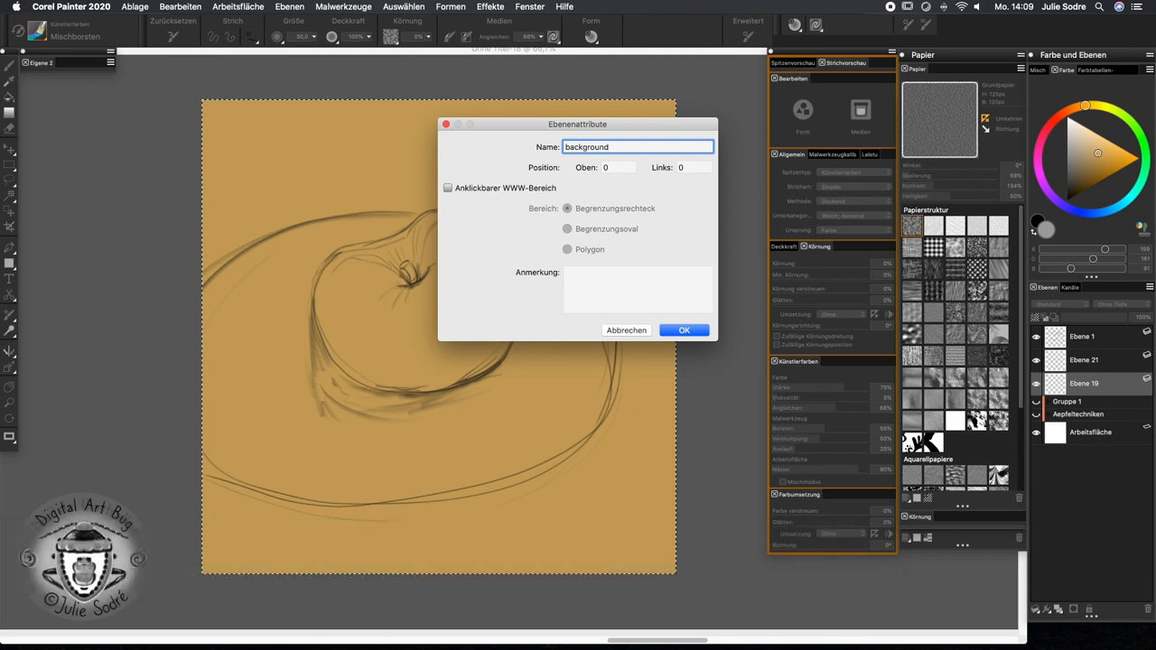
{"action": "left_click", "coordinate": [684, 330]}
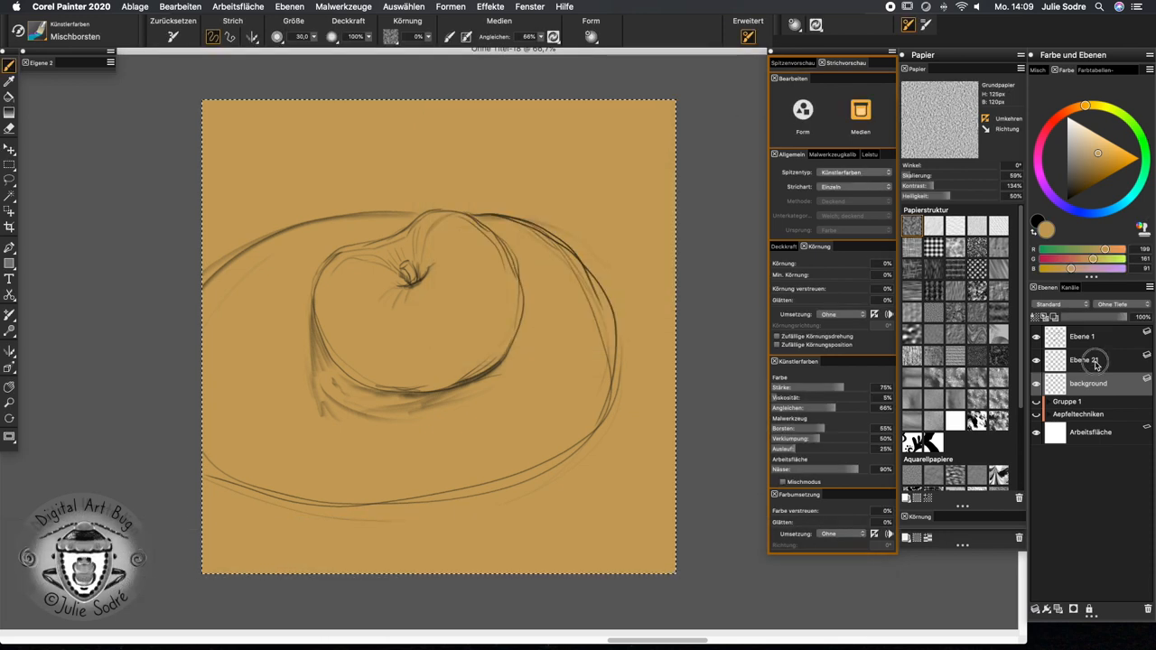
{"action": "left_click", "coordinate": [1084, 359]}
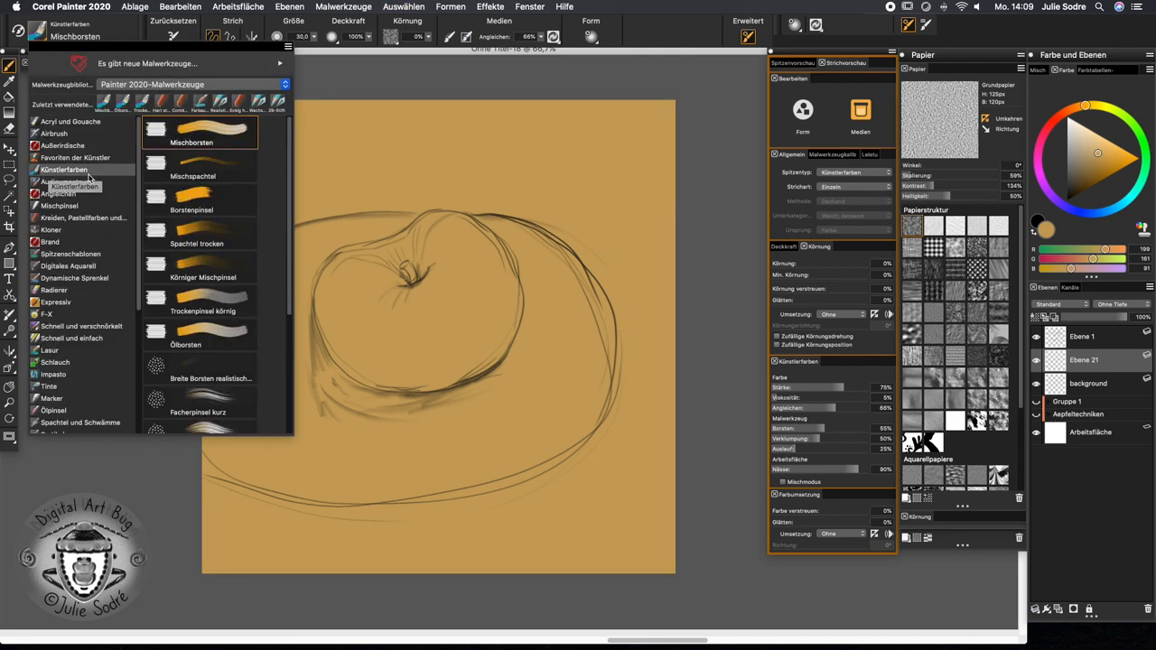
{"action": "mouse_move", "coordinate": [59, 194]}
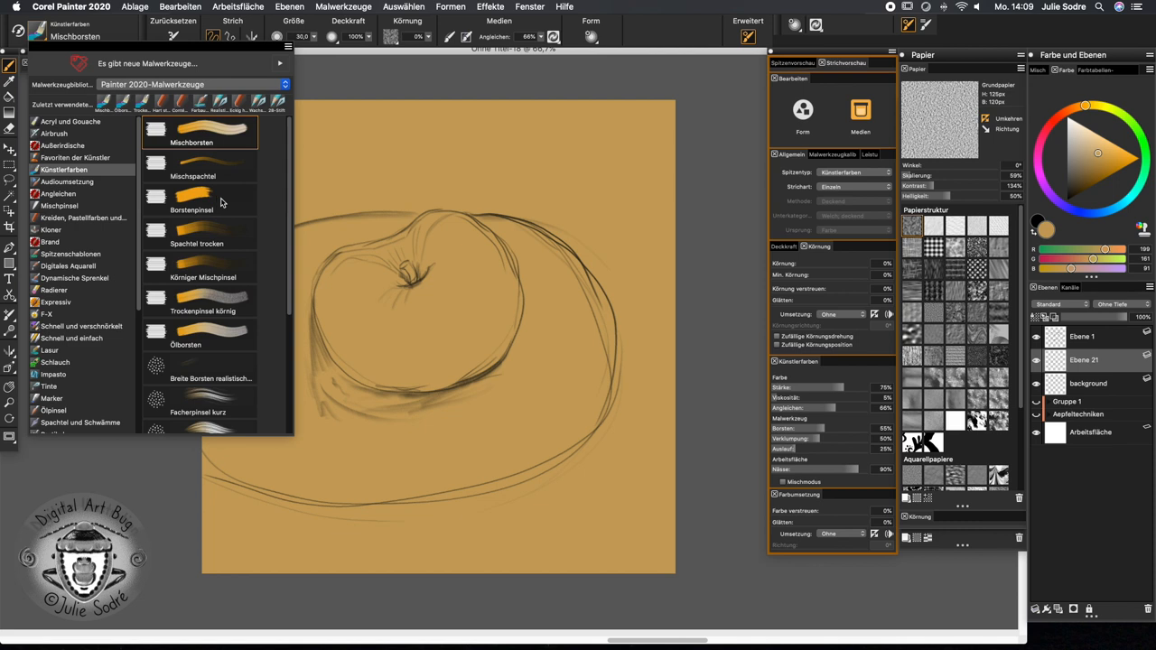
Choose the Borstenpinsel brush from the Künstlerfarben category
{"action": "left_click", "coordinate": [192, 198]}
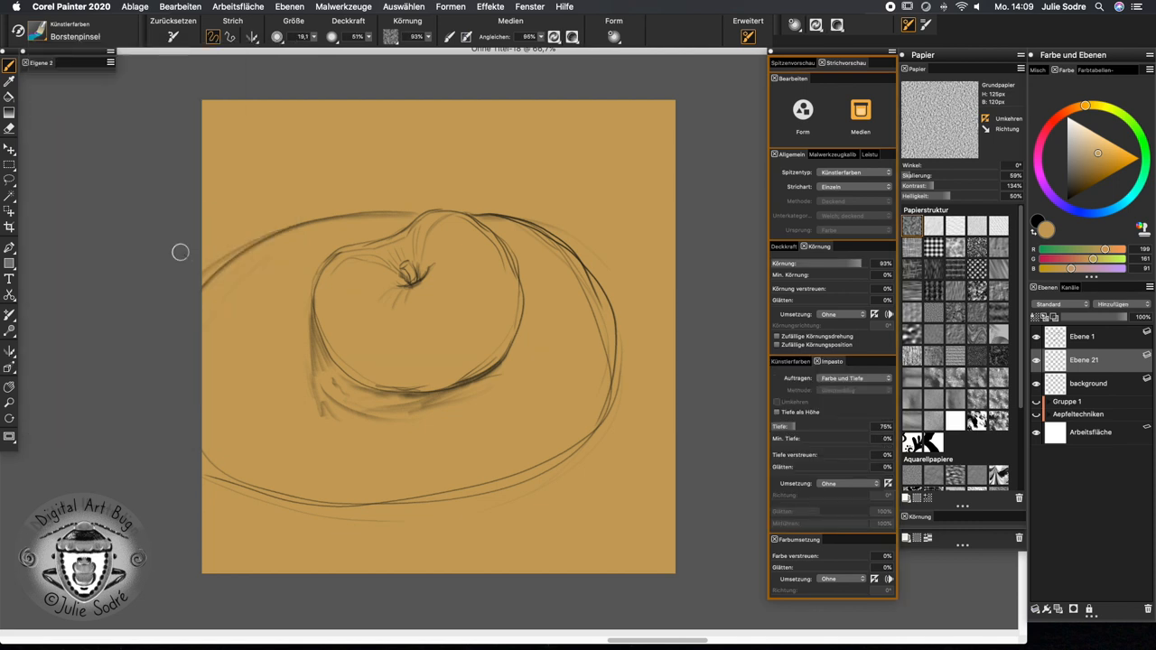
{"action": "mouse_move", "coordinate": [111, 370]}
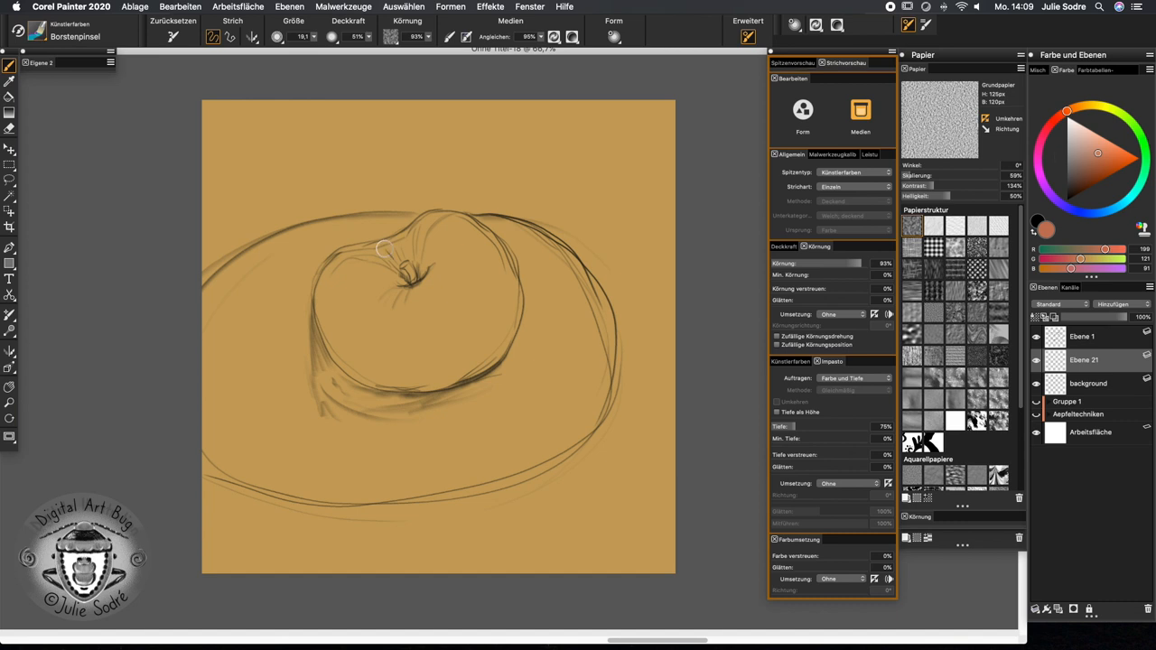
Paint a deep brownish-red stroke from the stem down the apple's upper-left edge
{"action": "left_click_drag", "start_coordinate": [343, 244], "coordinate": [398, 257]}
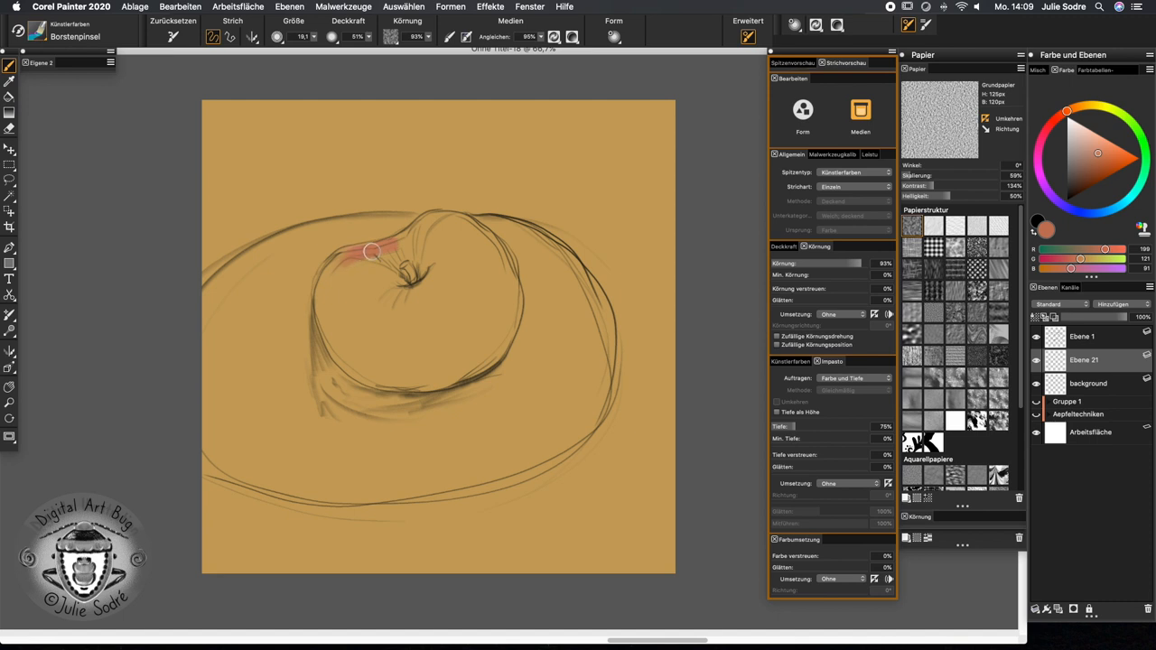
{"action": "left_click_drag", "start_coordinate": [371, 253], "coordinate": [321, 320]}
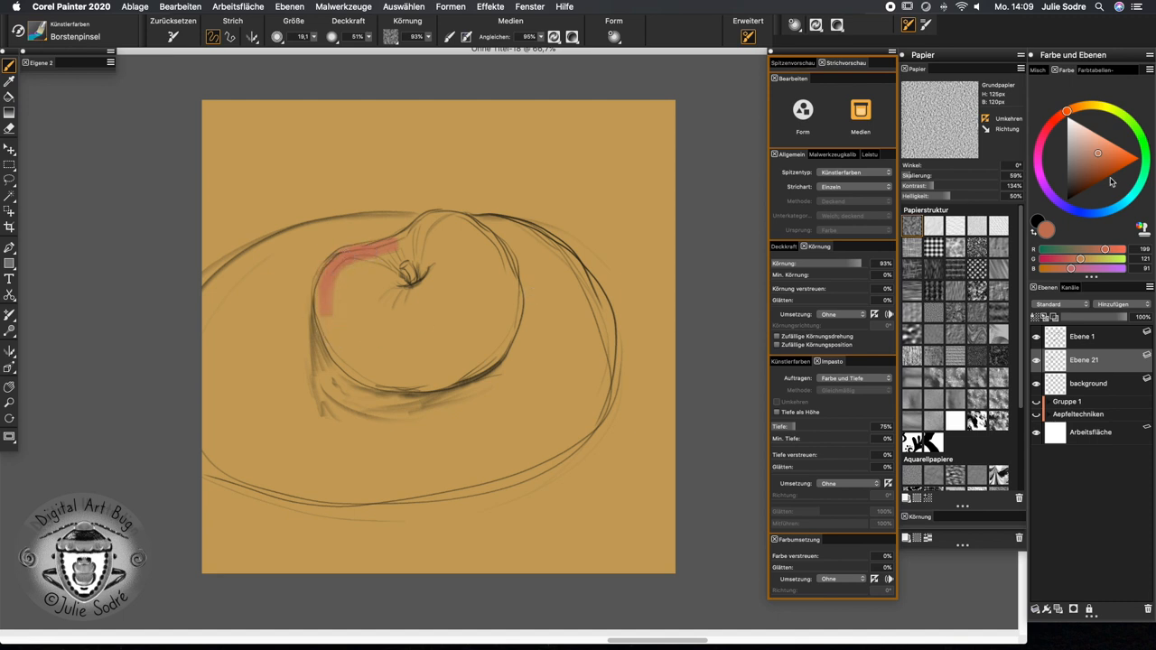
{"action": "left_click", "coordinate": [1080, 154]}
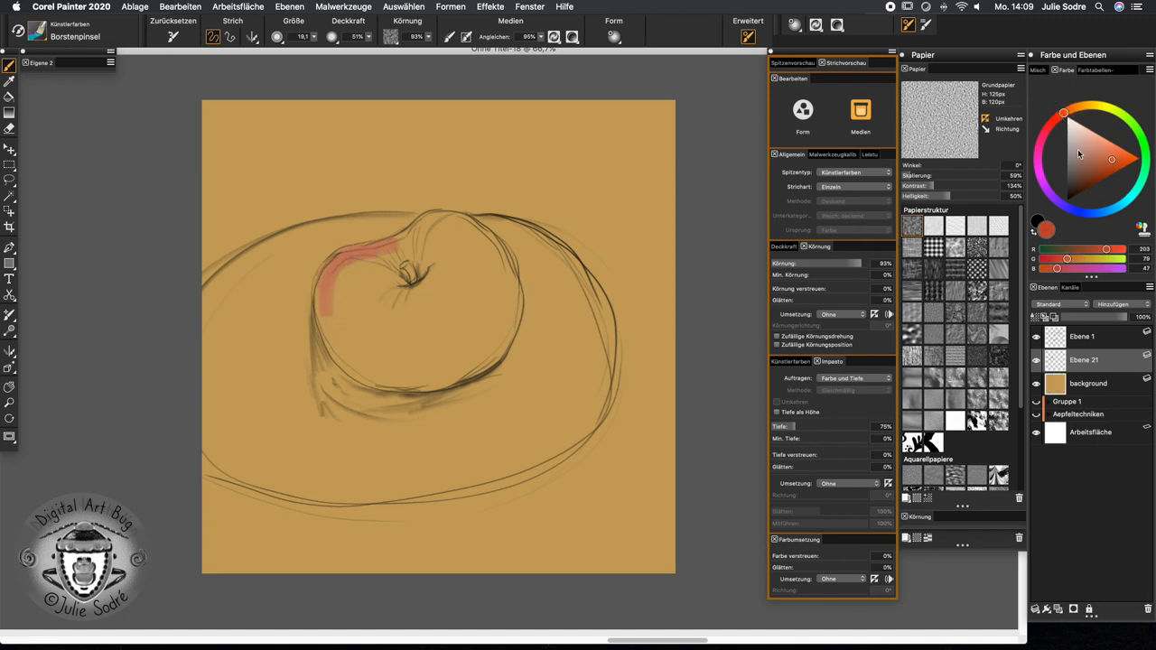
{"action": "left_click_drag", "start_coordinate": [348, 253], "coordinate": [330, 292]}
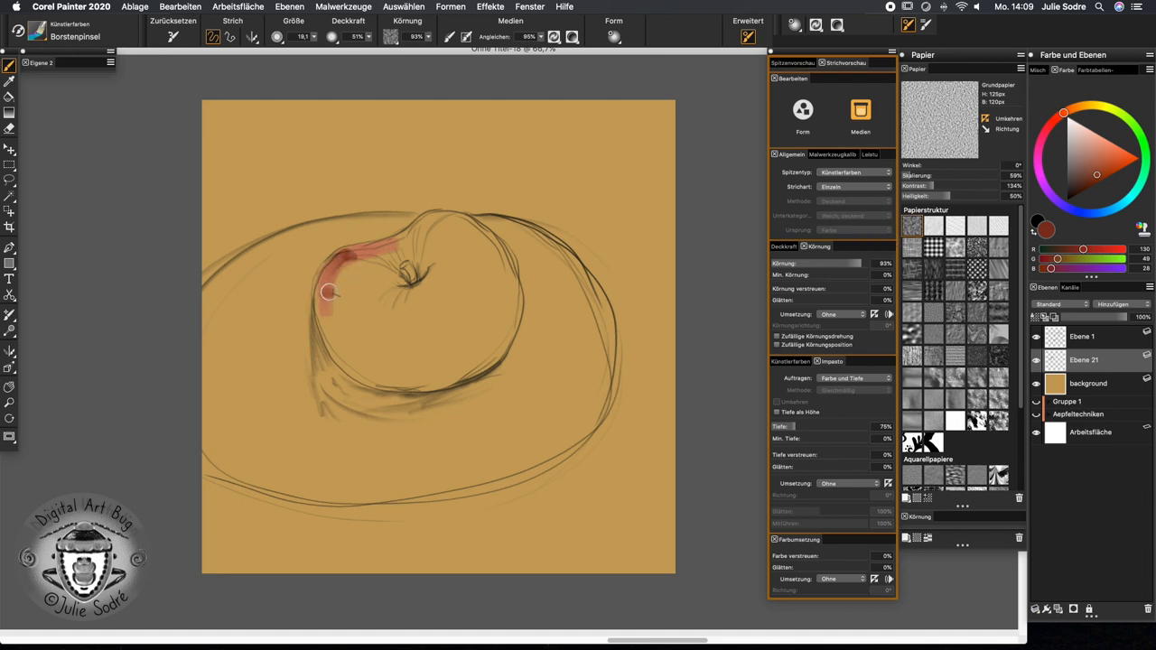
{"action": "left_click_drag", "start_coordinate": [328, 293], "coordinate": [334, 287]}
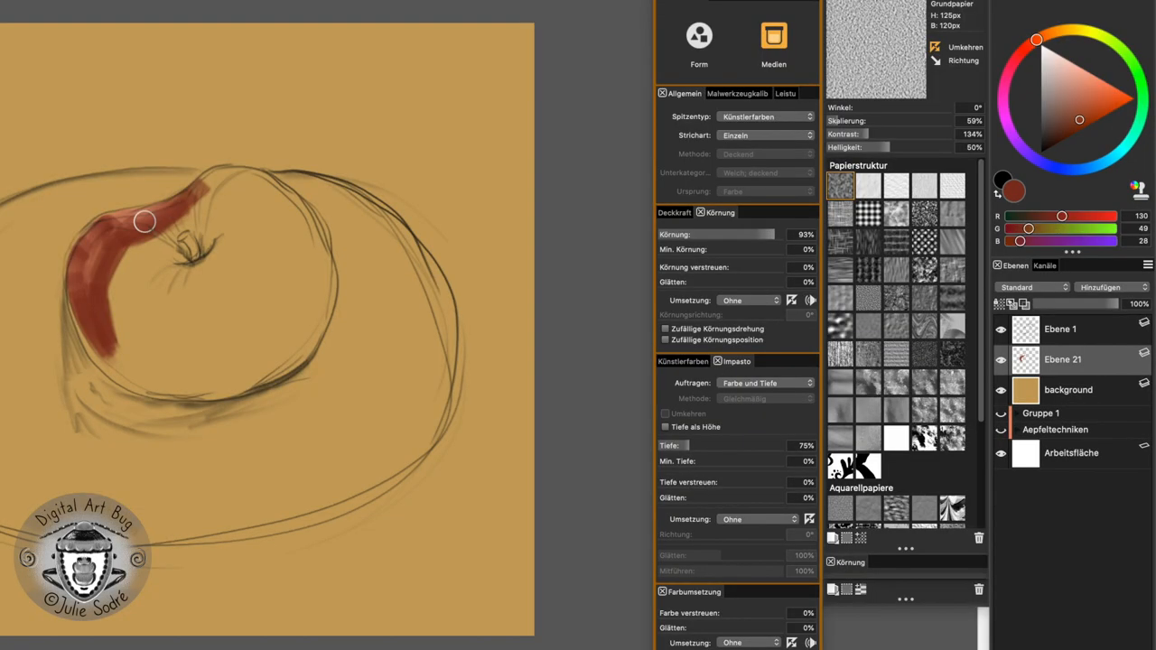
Widen the dark red on the left and paint yellow over the apple's right and lower parts
{"action": "left_click_drag", "start_coordinate": [145, 222], "coordinate": [183, 214]}
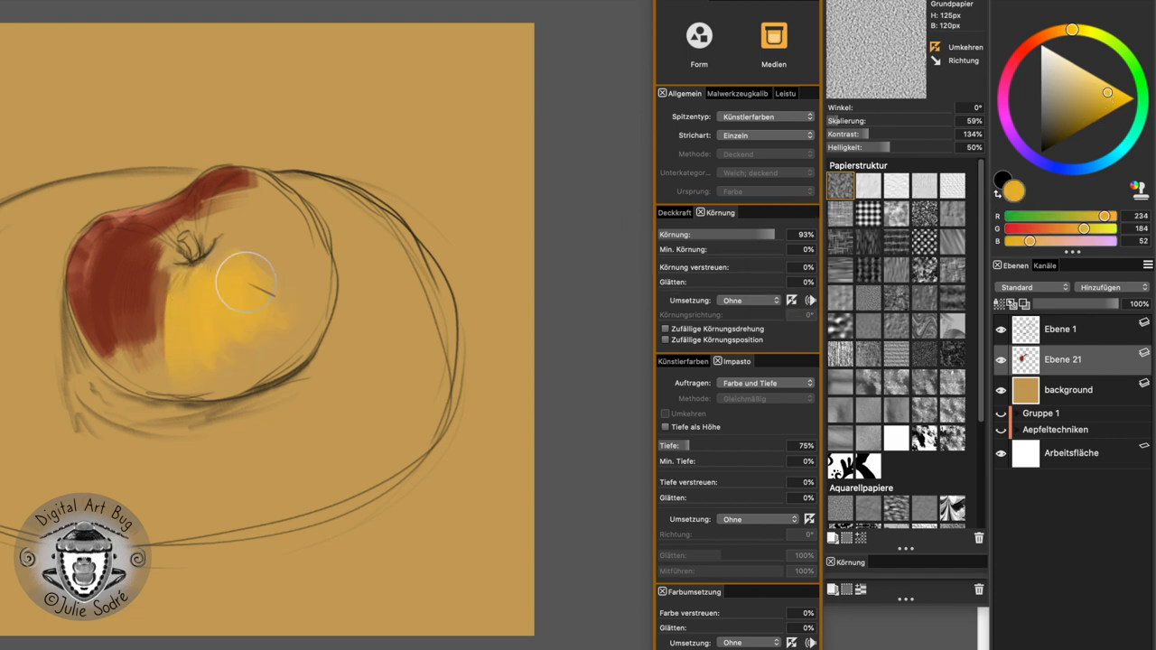
{"action": "left_click_drag", "start_coordinate": [248, 284], "coordinate": [258, 198]}
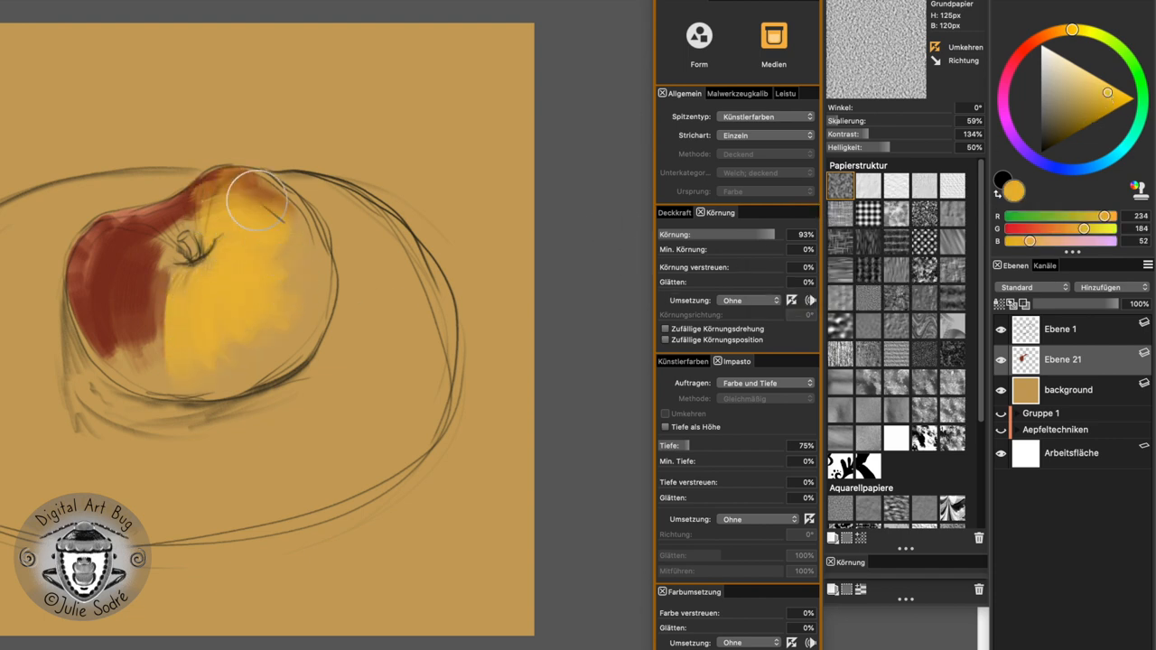
{"action": "left_click_drag", "start_coordinate": [258, 199], "coordinate": [189, 321]}
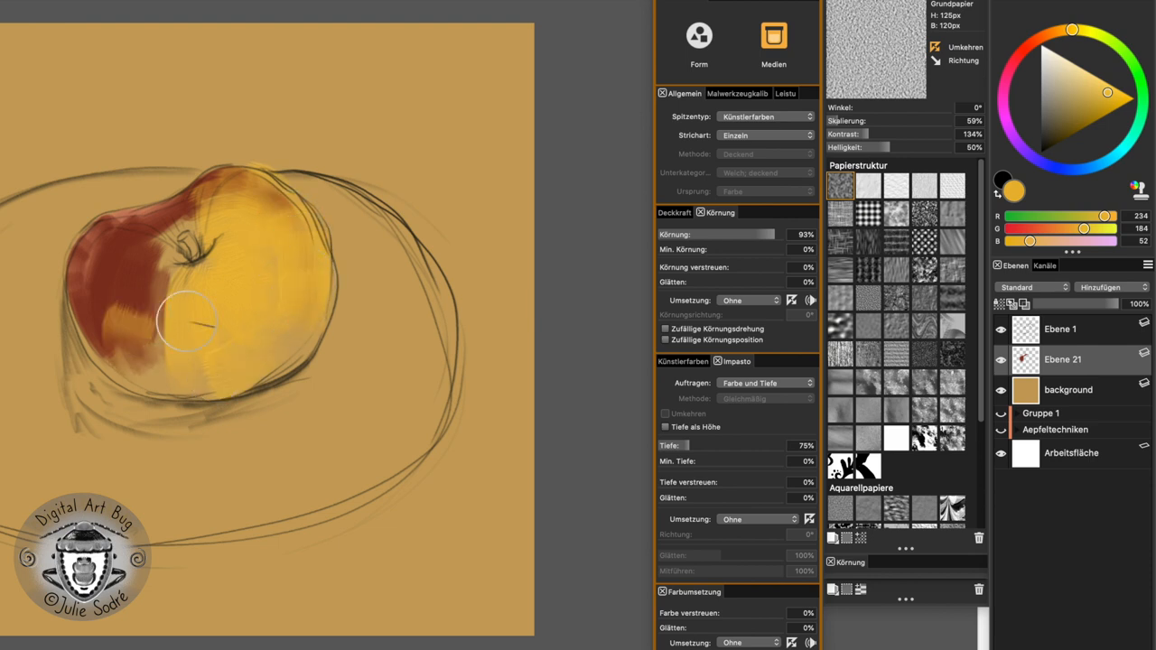
{"action": "left_click_drag", "start_coordinate": [189, 324], "coordinate": [178, 370]}
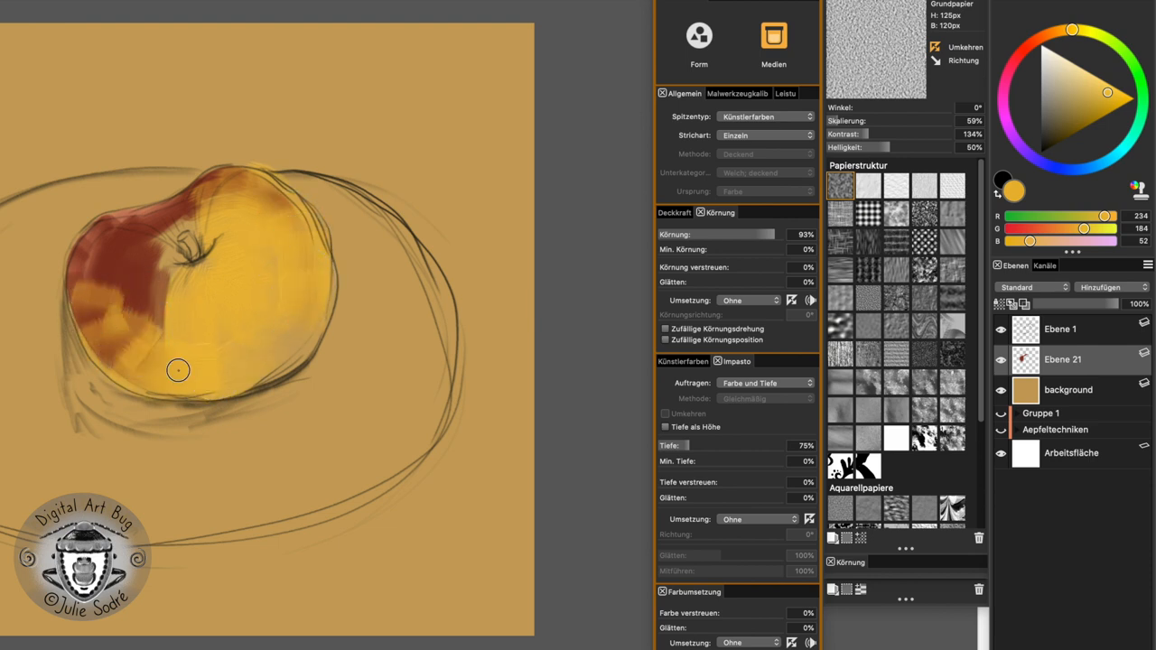
{"action": "left_click_drag", "start_coordinate": [178, 370], "coordinate": [215, 309]}
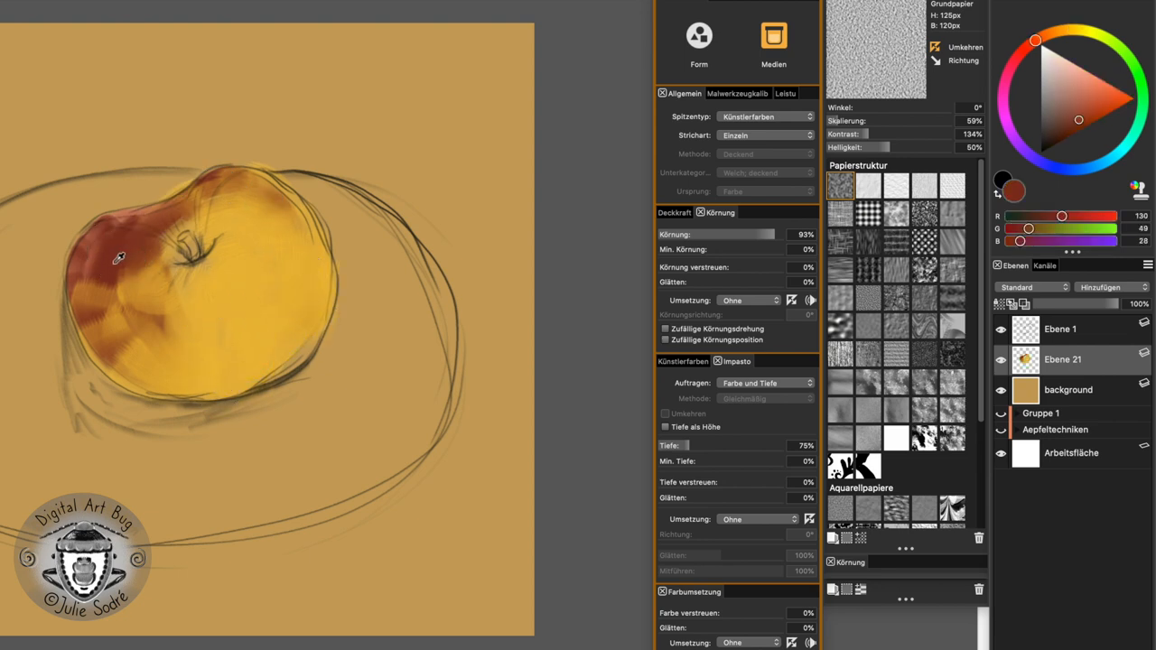
Add dark red to the upper left, a lighter rose on the lower left, and red patches upper right
{"action": "left_click_drag", "start_coordinate": [117, 258], "coordinate": [122, 316]}
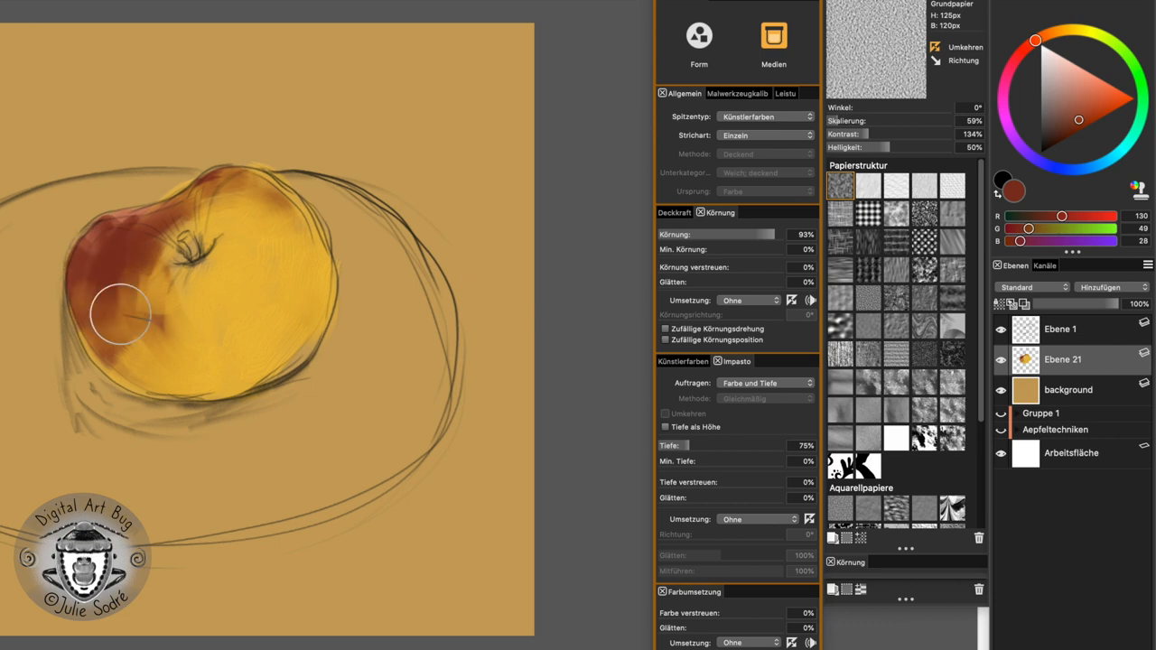
{"action": "left_click_drag", "start_coordinate": [122, 317], "coordinate": [374, 338]}
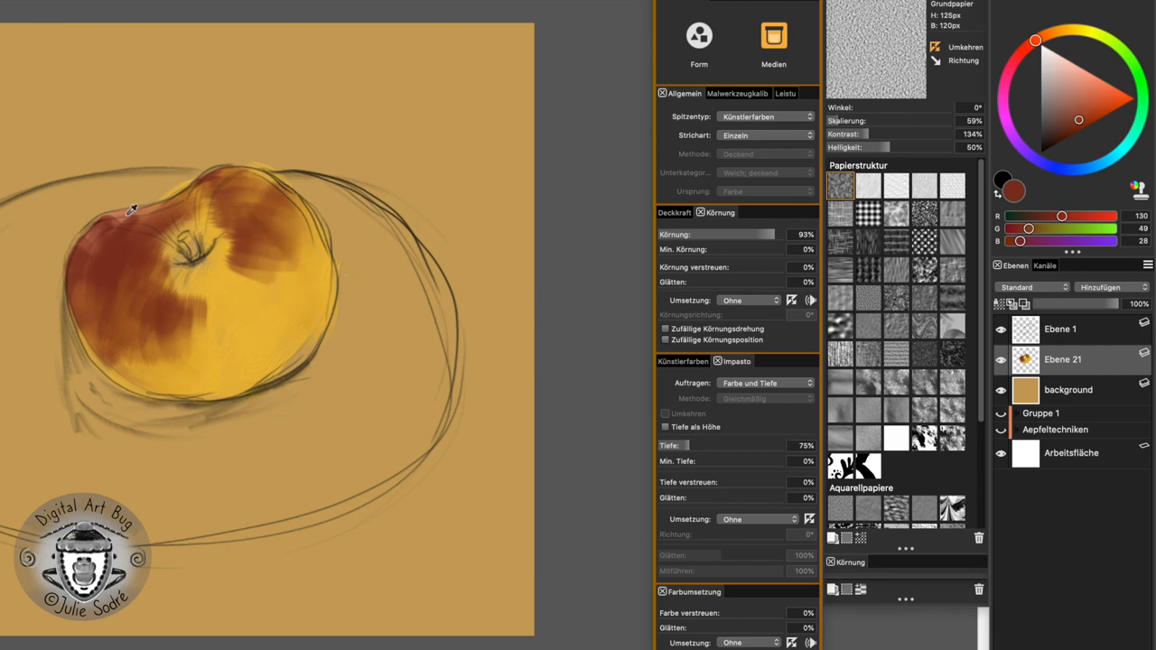
{"action": "left_click_drag", "start_coordinate": [135, 207], "coordinate": [189, 370]}
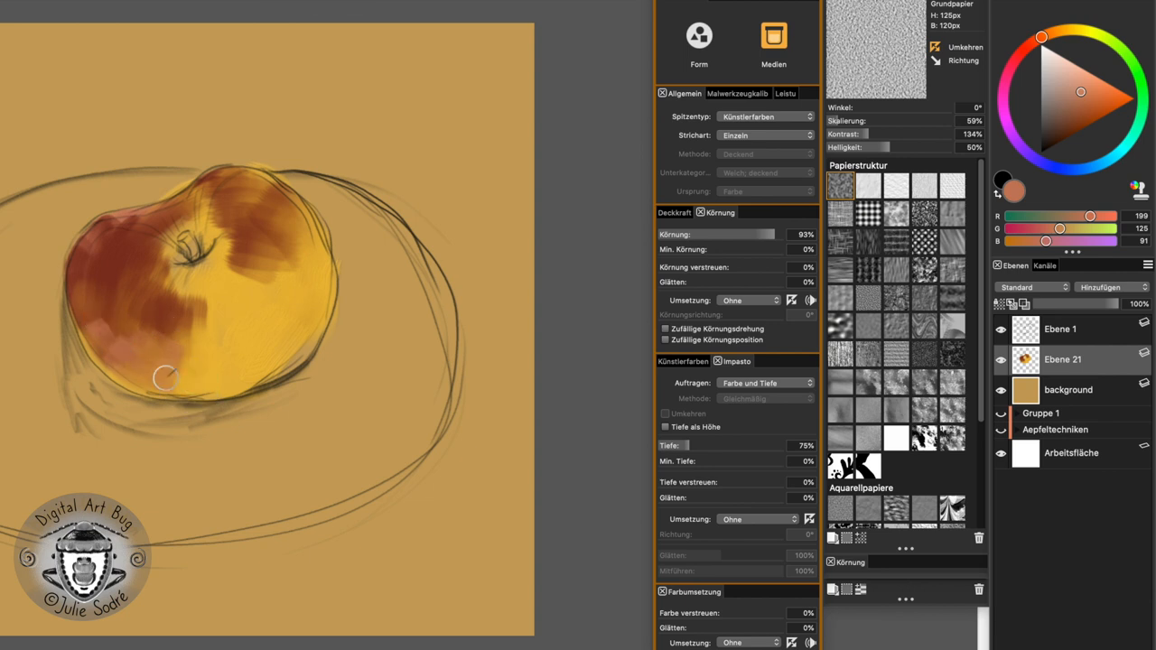
{"action": "left_click_drag", "start_coordinate": [166, 378], "coordinate": [90, 298]}
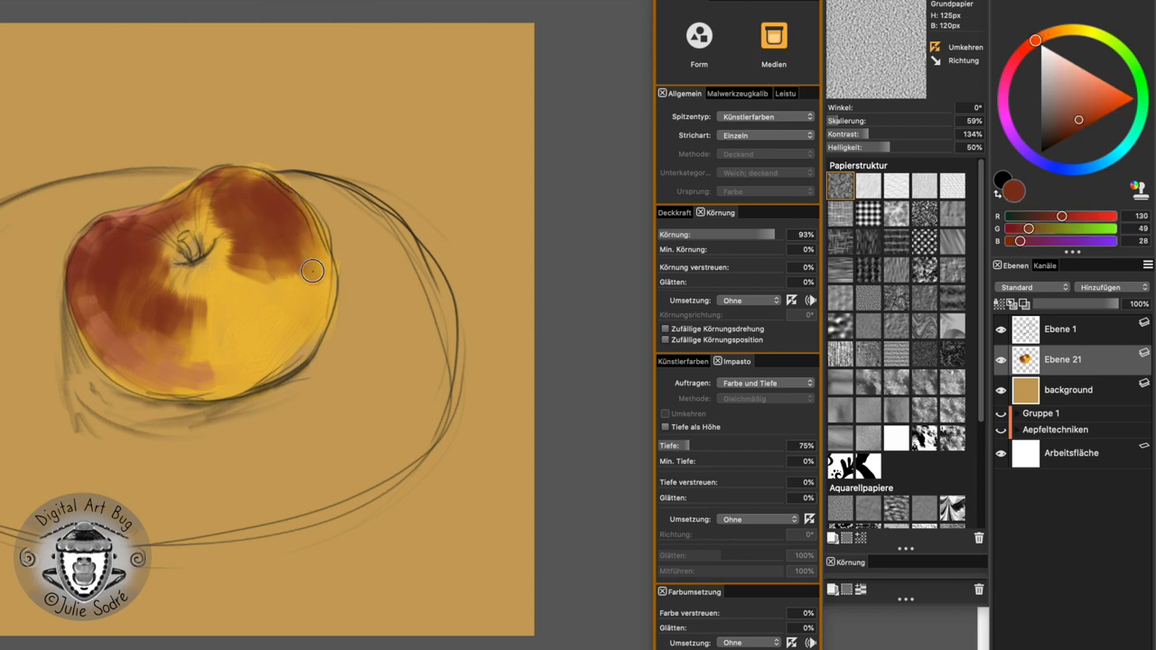
{"action": "left_click_drag", "start_coordinate": [312, 271], "coordinate": [244, 227]}
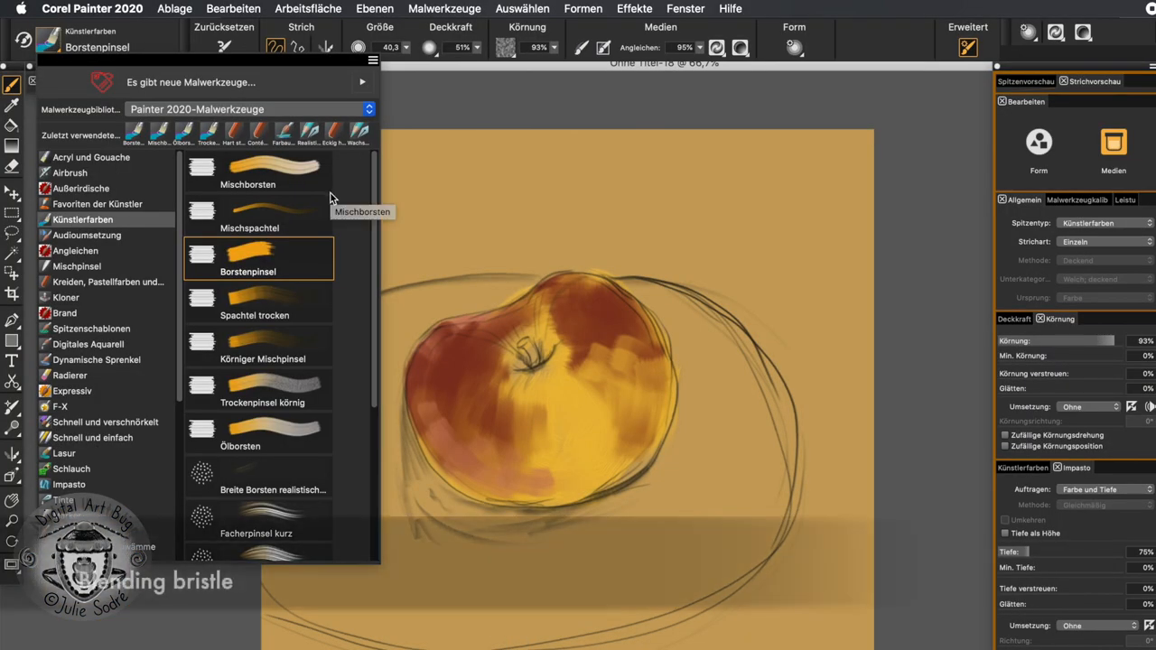
Switch to the Mischborsten blender, smooth the yellow centre and repaint the upper left deep red
{"action": "left_click", "coordinate": [247, 167]}
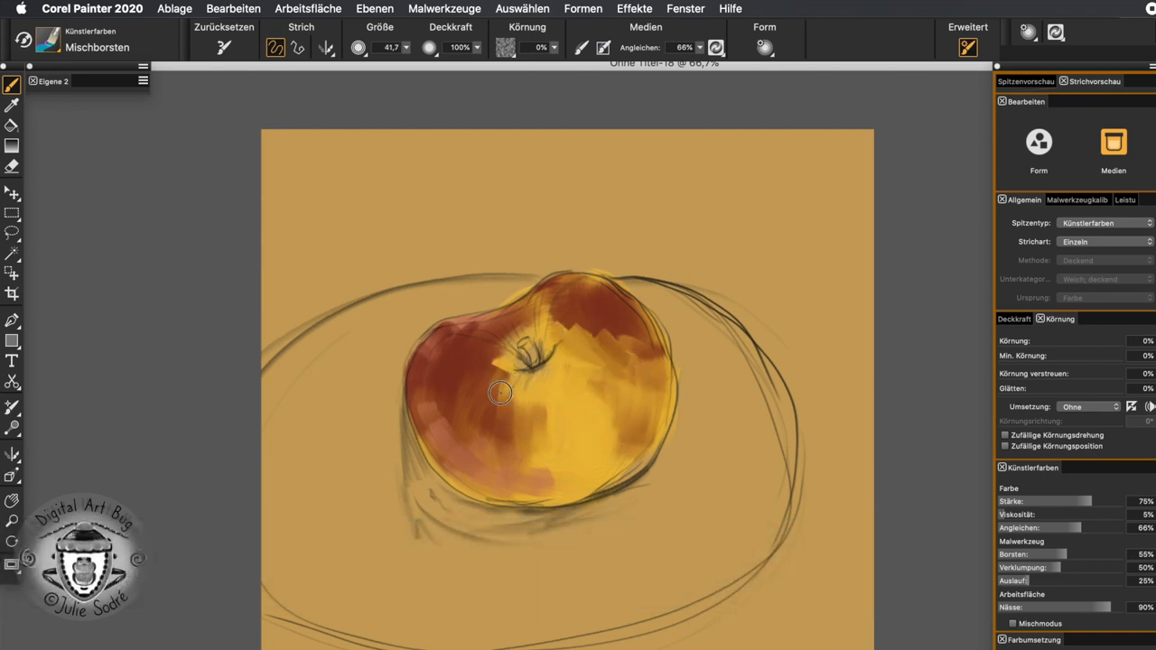
{"action": "left_click_drag", "start_coordinate": [499, 392], "coordinate": [531, 327]}
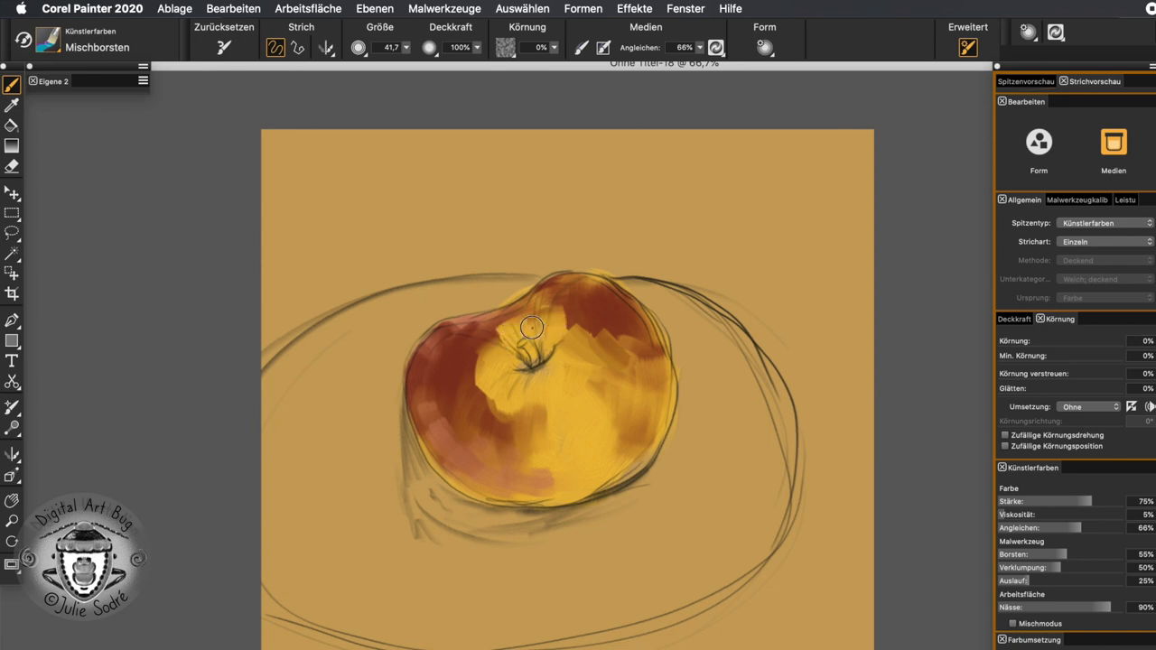
{"action": "left_click_drag", "start_coordinate": [532, 328], "coordinate": [617, 401]}
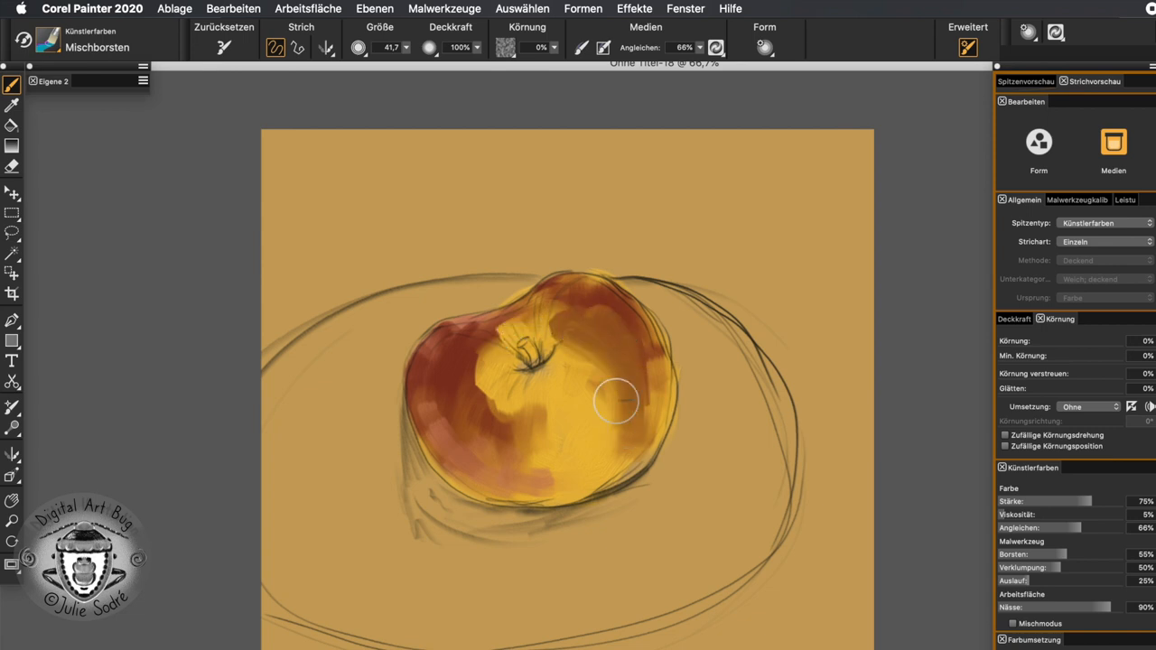
{"action": "left_click_drag", "start_coordinate": [617, 401], "coordinate": [486, 353]}
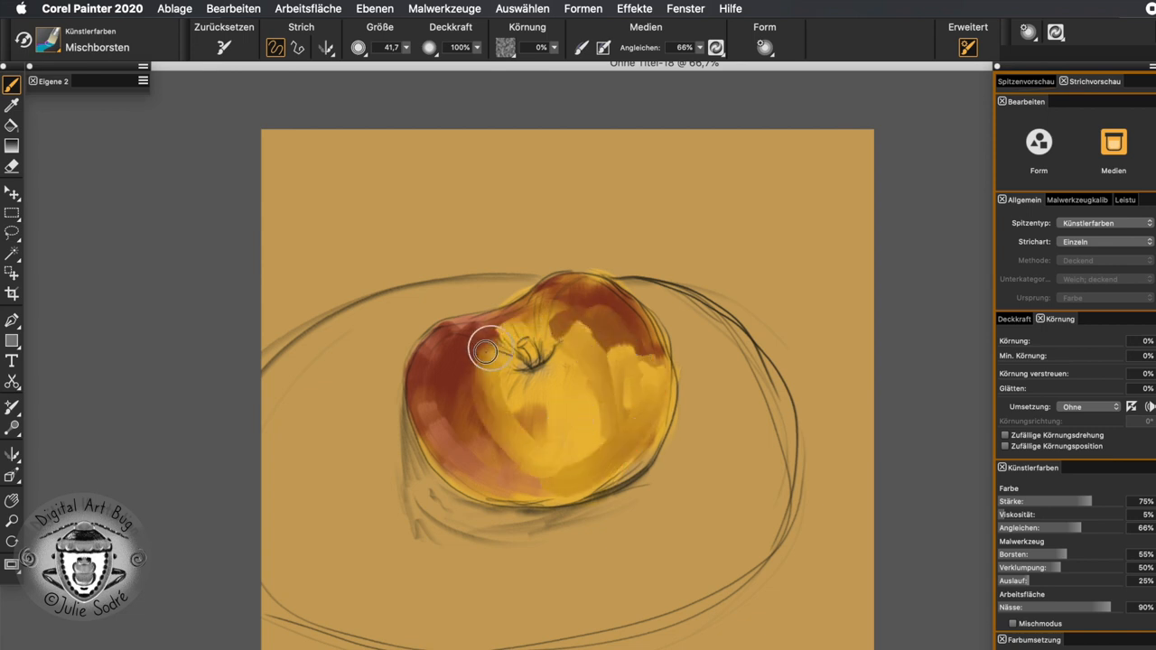
{"action": "left_click_drag", "start_coordinate": [487, 352], "coordinate": [628, 424]}
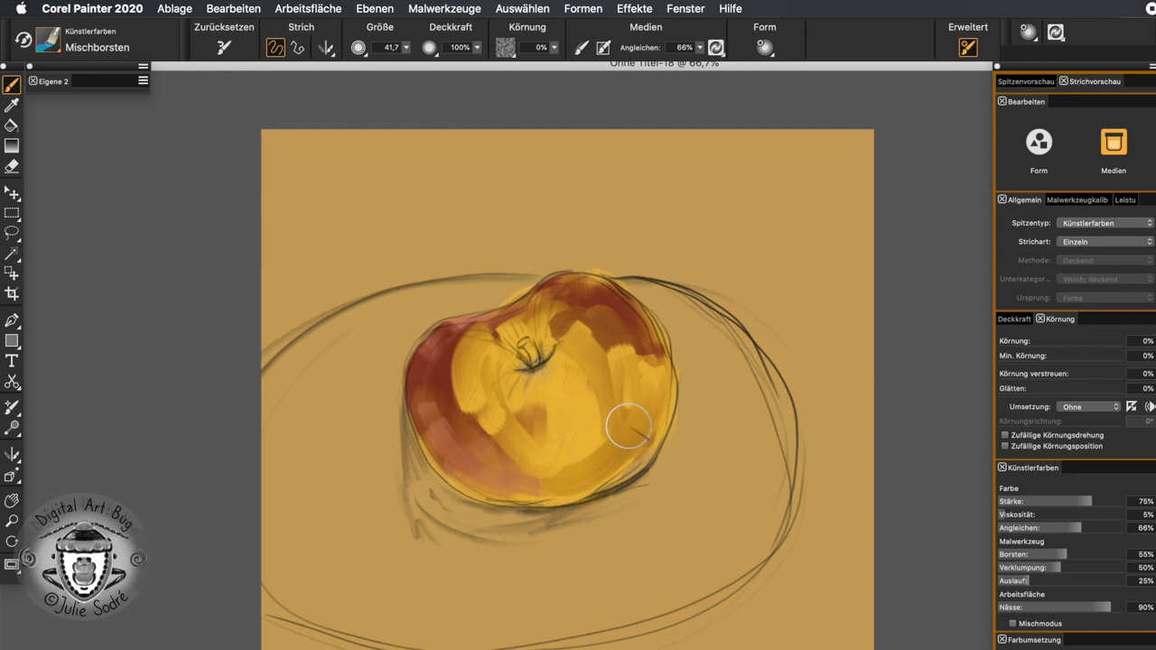
{"action": "left_click_drag", "start_coordinate": [628, 427], "coordinate": [475, 389]}
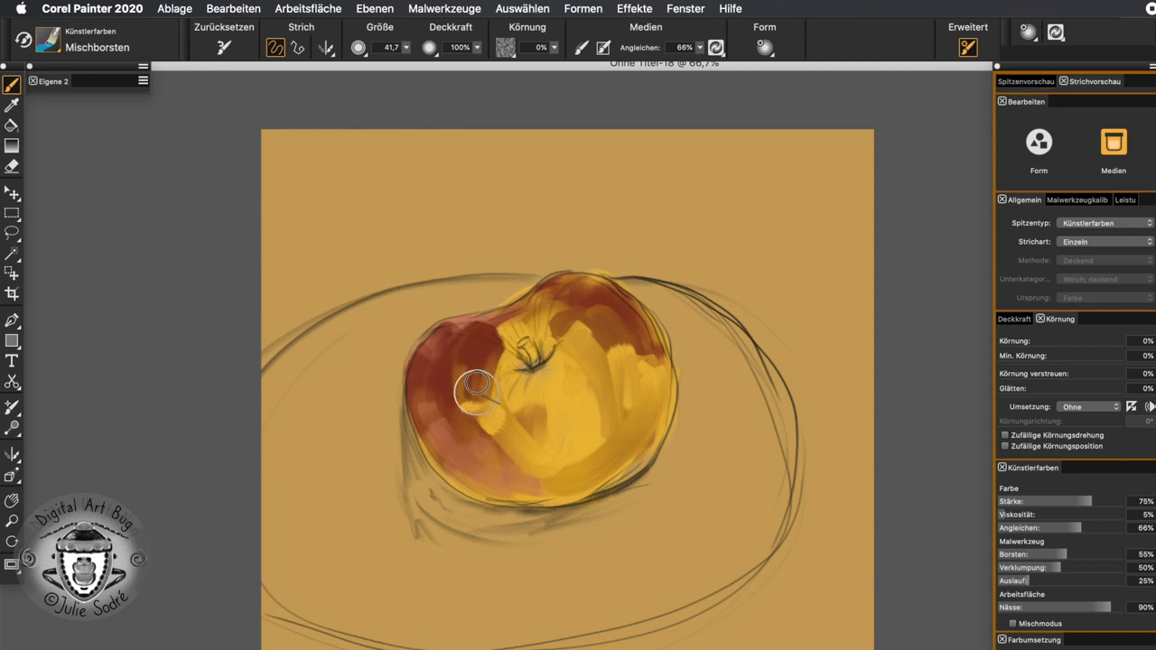
{"action": "left_click_drag", "start_coordinate": [479, 388], "coordinate": [488, 422]}
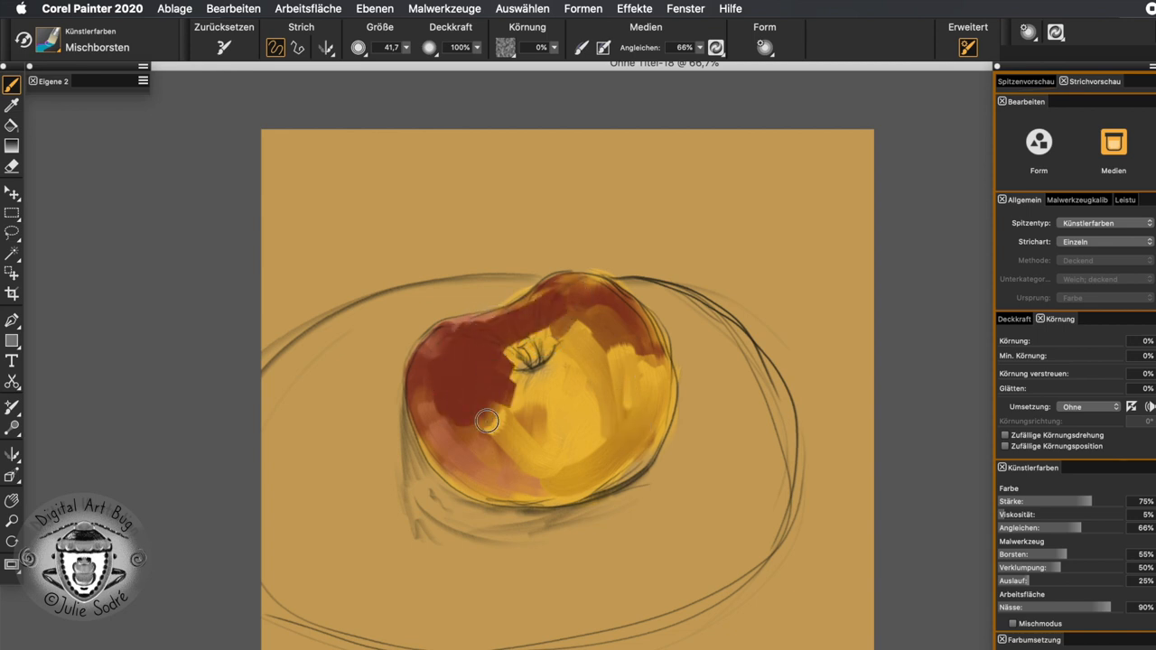
{"action": "left_click_drag", "start_coordinate": [488, 421], "coordinate": [600, 371]}
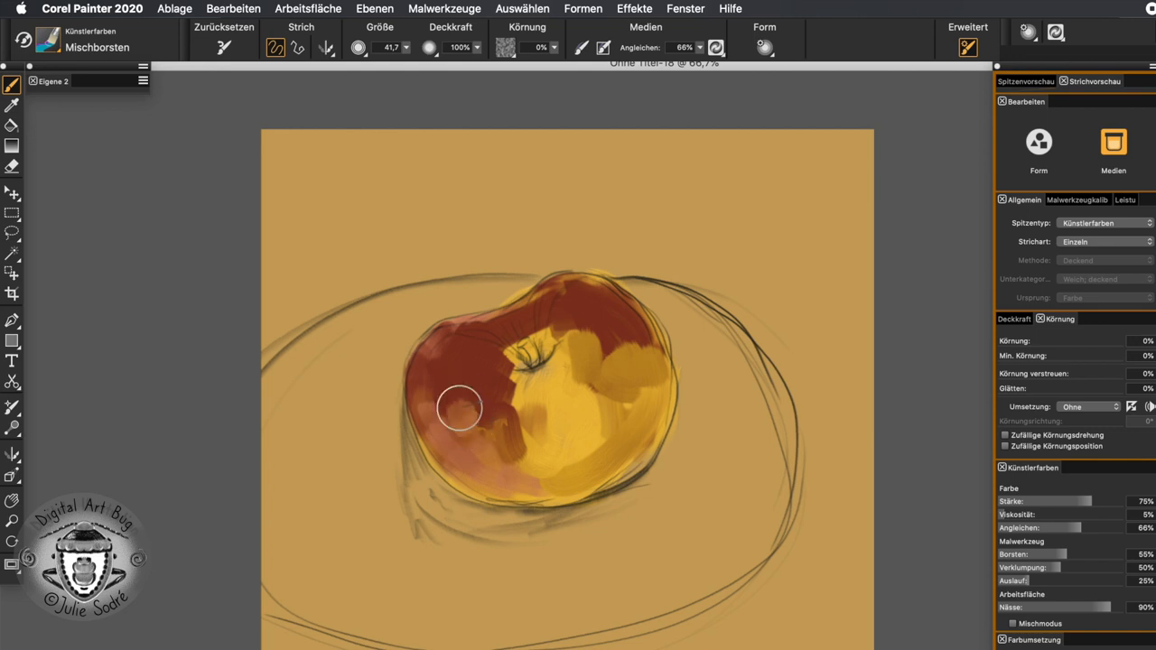
Spread red across the top, add an olive patch at the stem, and dark and yellow dabs on the right
{"action": "left_click_drag", "start_coordinate": [459, 409], "coordinate": [563, 342]}
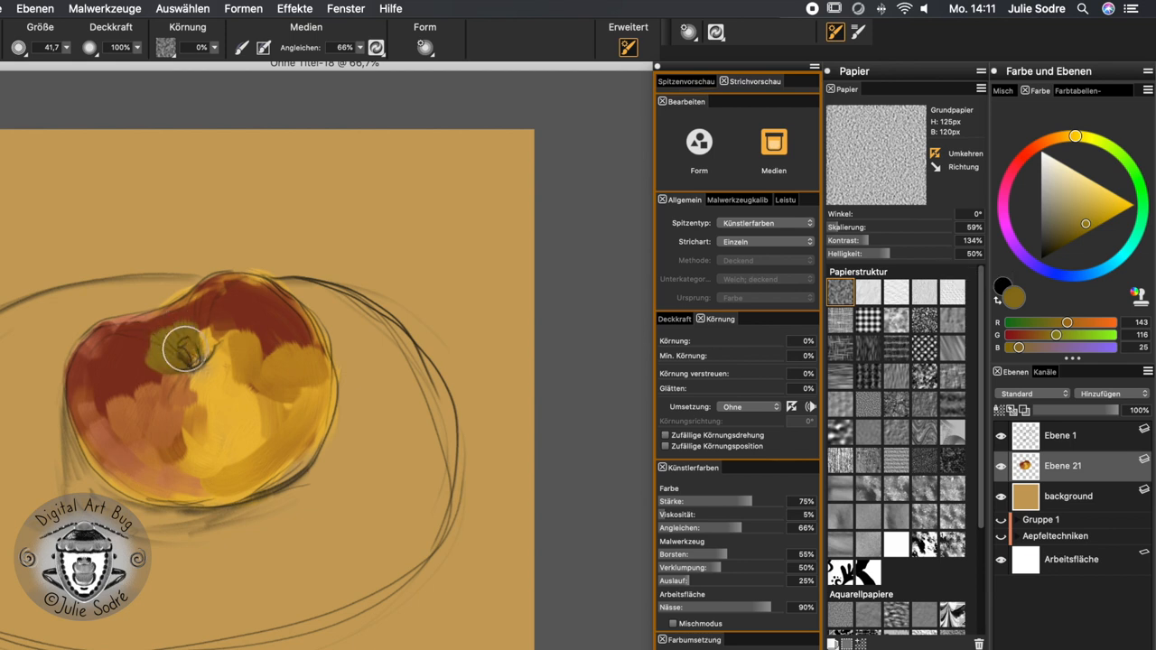
{"action": "left_click_drag", "start_coordinate": [185, 348], "coordinate": [370, 411]}
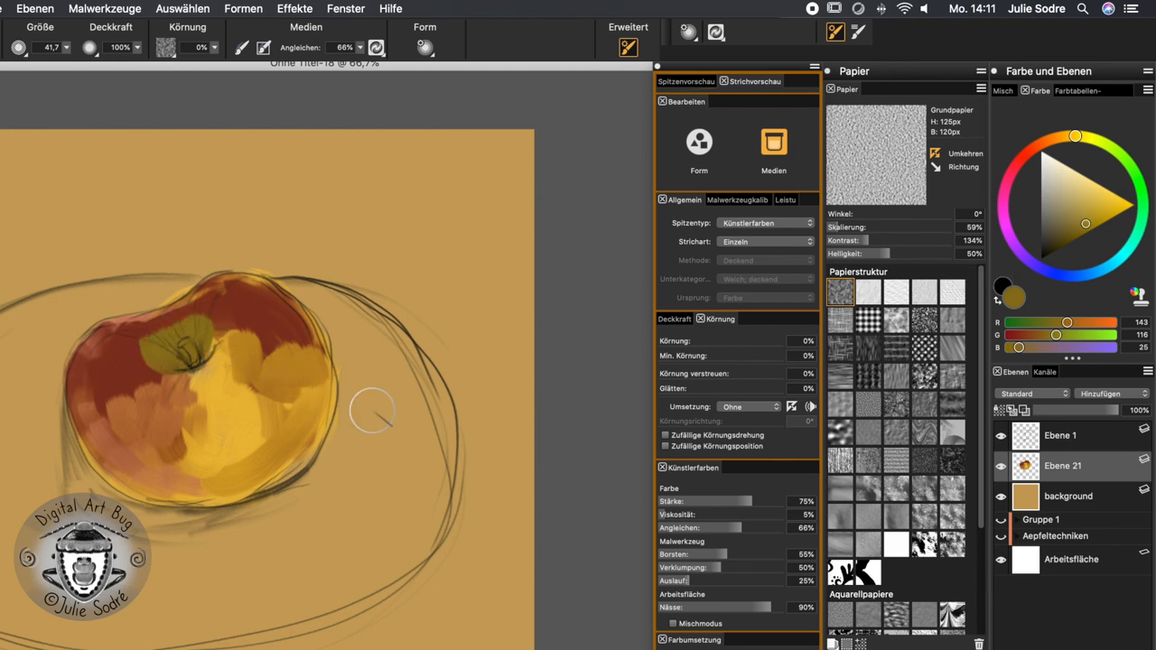
{"action": "mouse_move", "coordinate": [311, 361]}
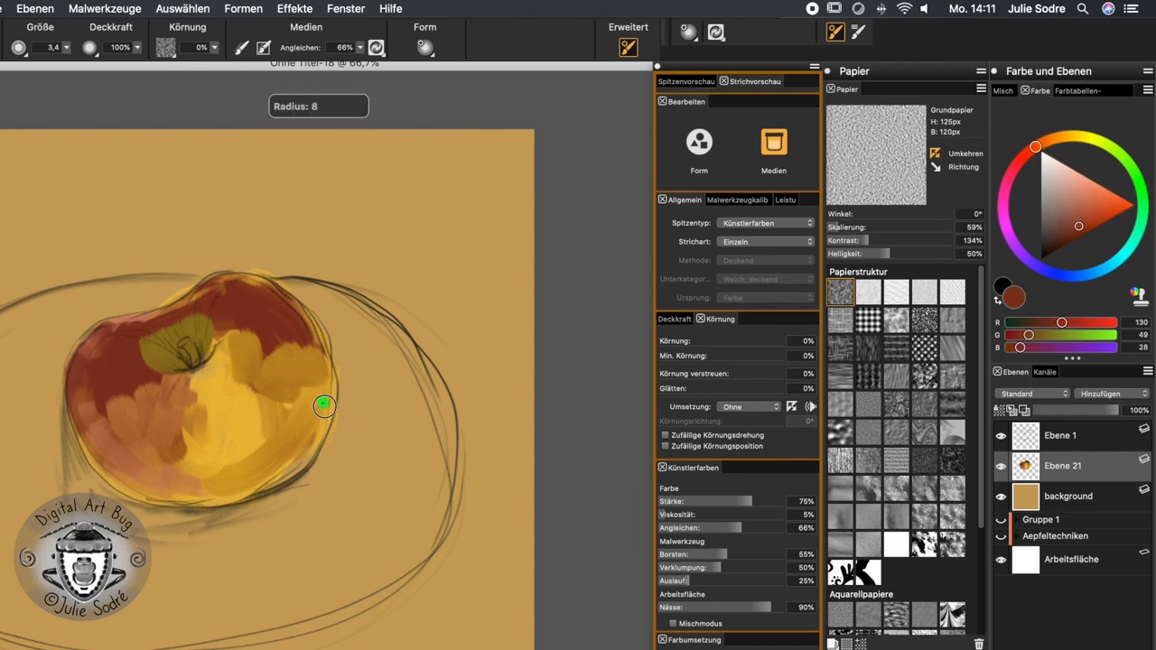
{"action": "left_click", "coordinate": [1075, 235]}
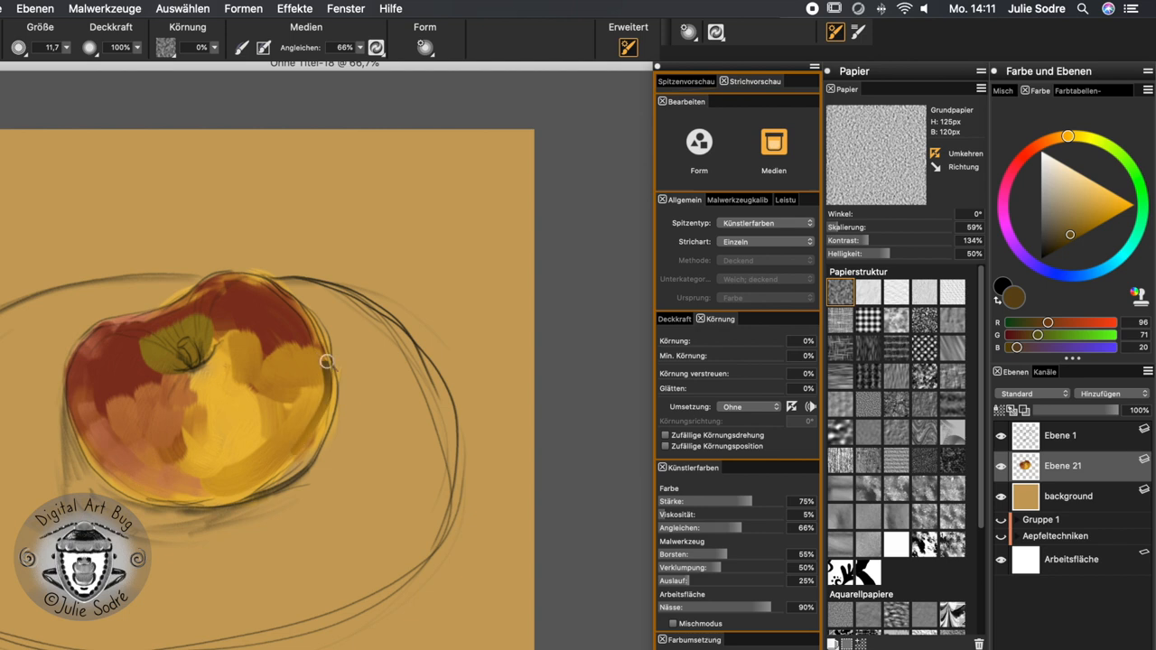
{"action": "left_click_drag", "start_coordinate": [325, 361], "coordinate": [111, 458]}
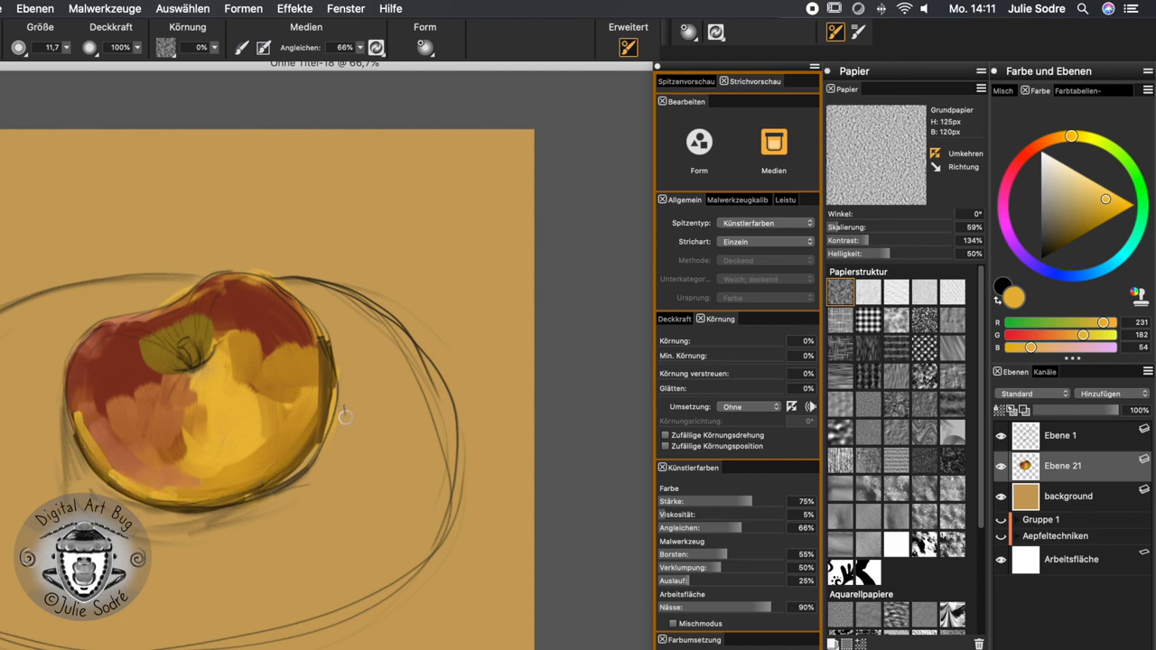
{"action": "left_click_drag", "start_coordinate": [346, 416], "coordinate": [279, 405]}
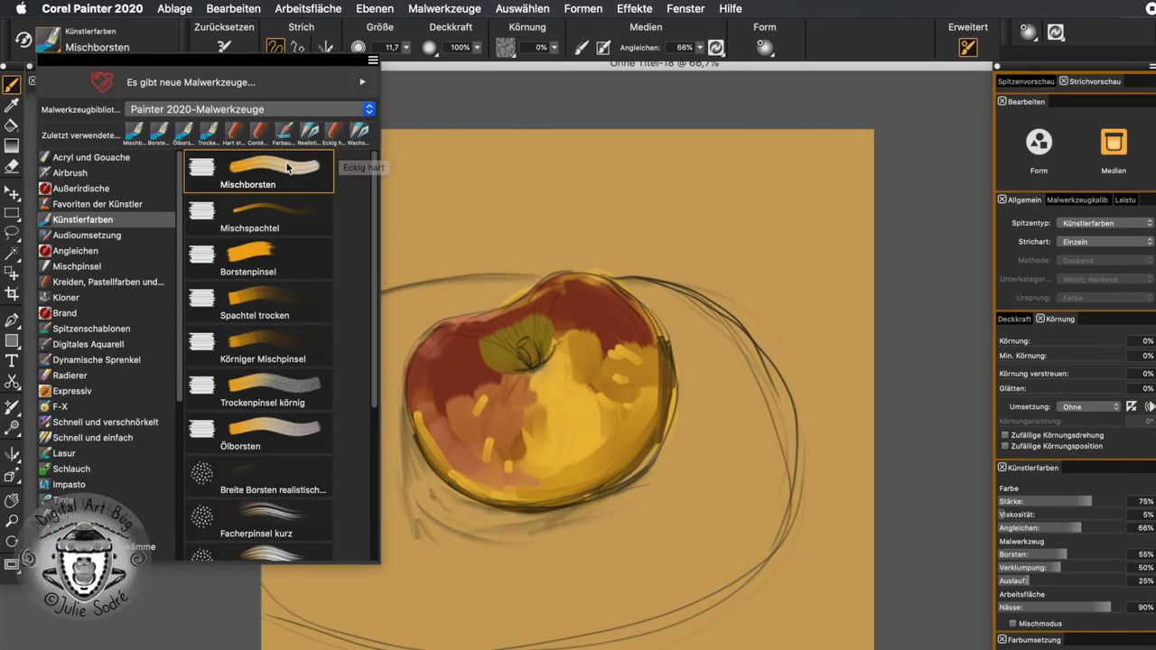
{"action": "mouse_move", "coordinate": [809, 504]}
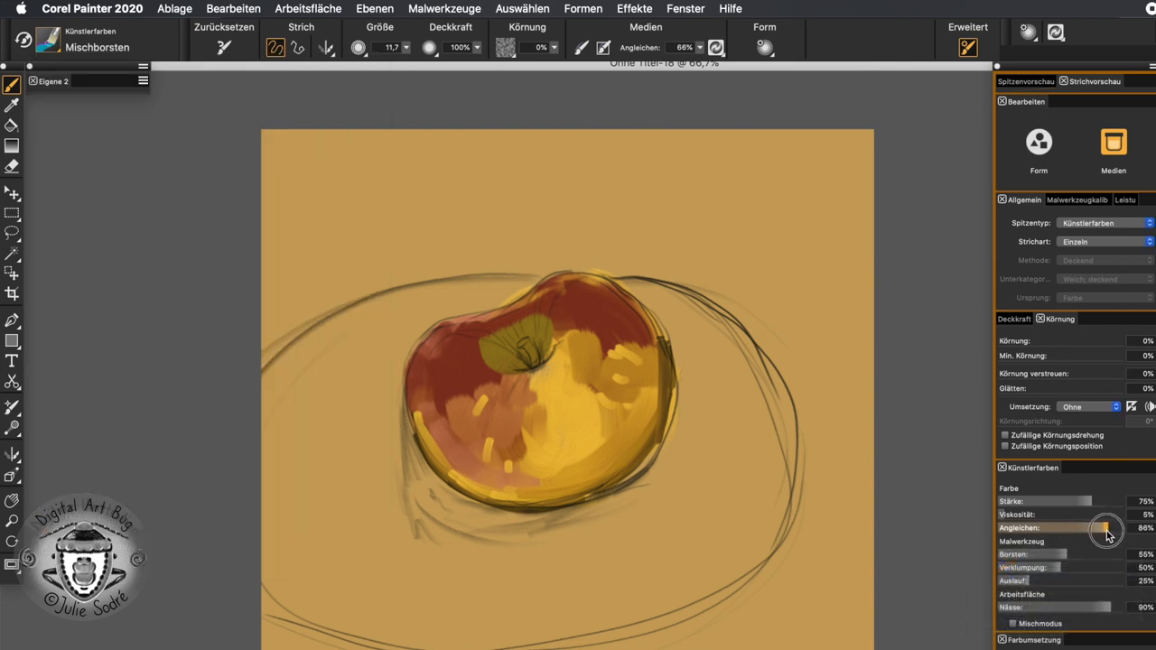
Raise the blender's mixing, lower its paint amount, and blend red and yellow across the apple
{"action": "left_click_drag", "start_coordinate": [1107, 527], "coordinate": [1113, 527]}
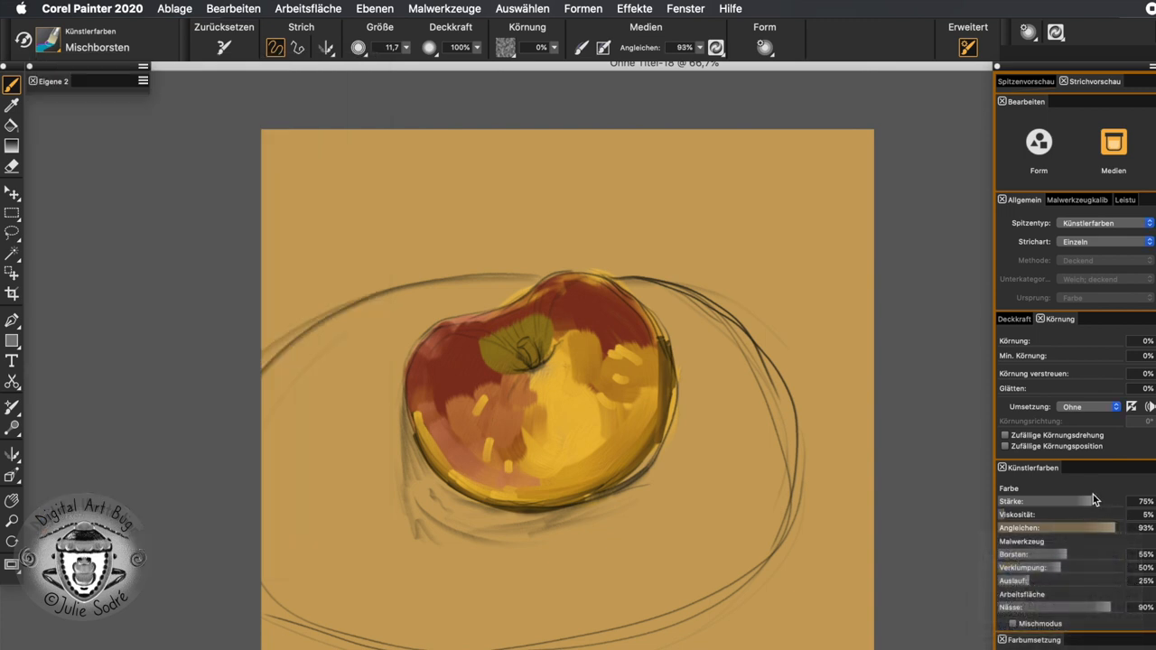
{"action": "left_click_drag", "start_coordinate": [1084, 501], "coordinate": [1070, 502]}
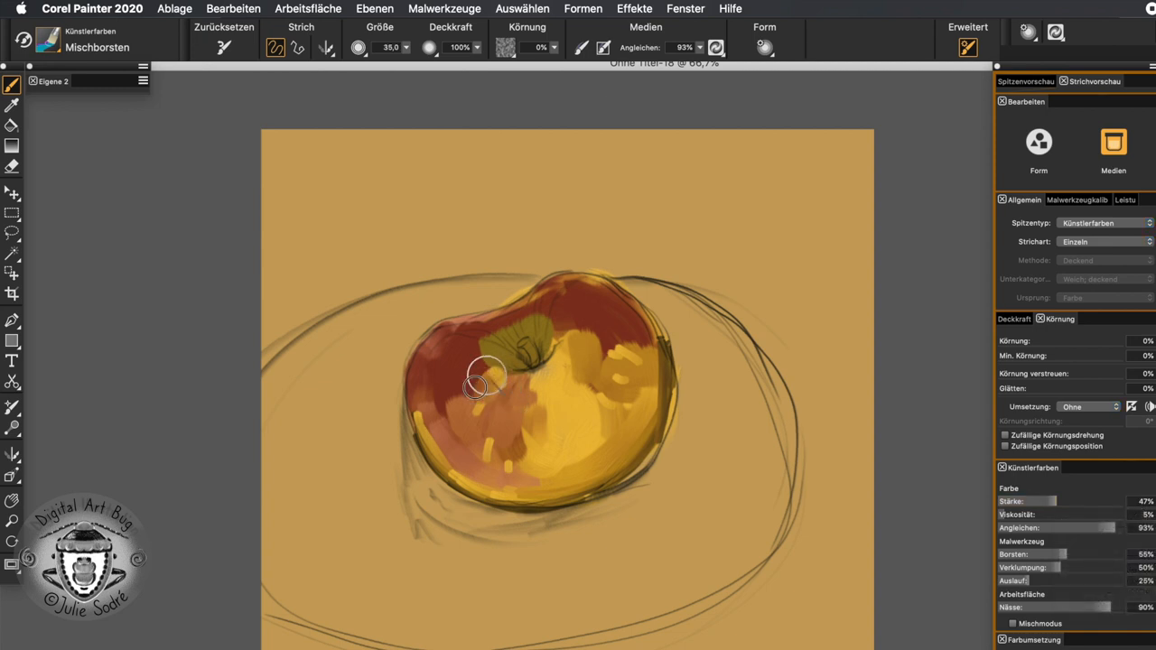
{"action": "left_click_drag", "start_coordinate": [483, 383], "coordinate": [560, 482]}
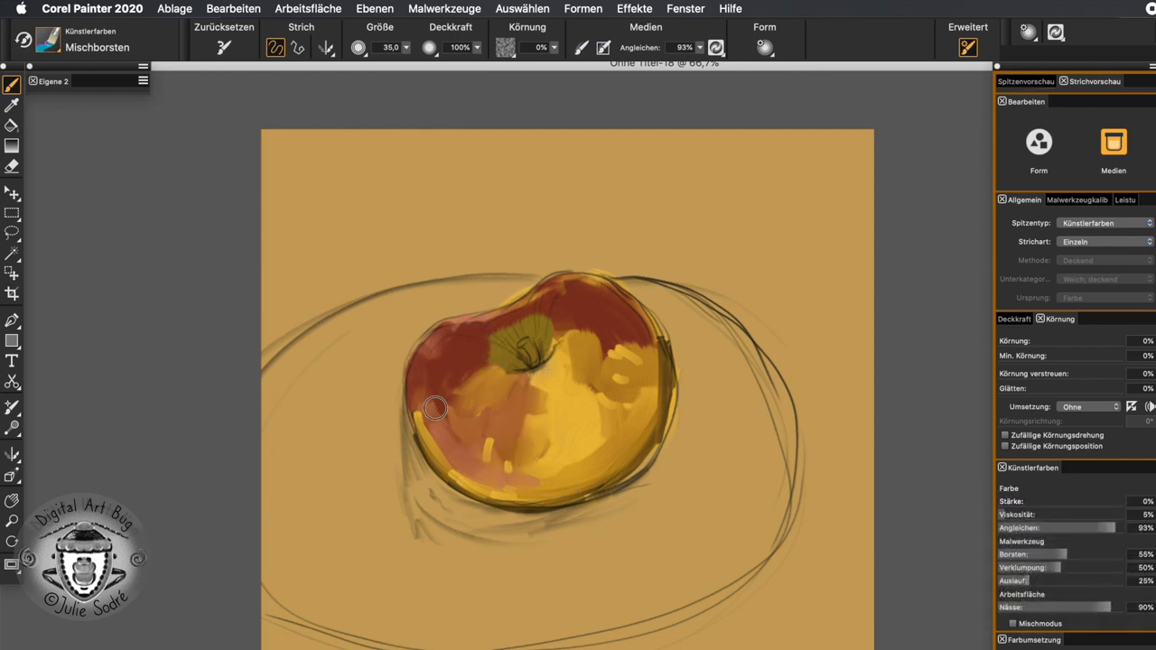
{"action": "left_click_drag", "start_coordinate": [435, 408], "coordinate": [443, 451]}
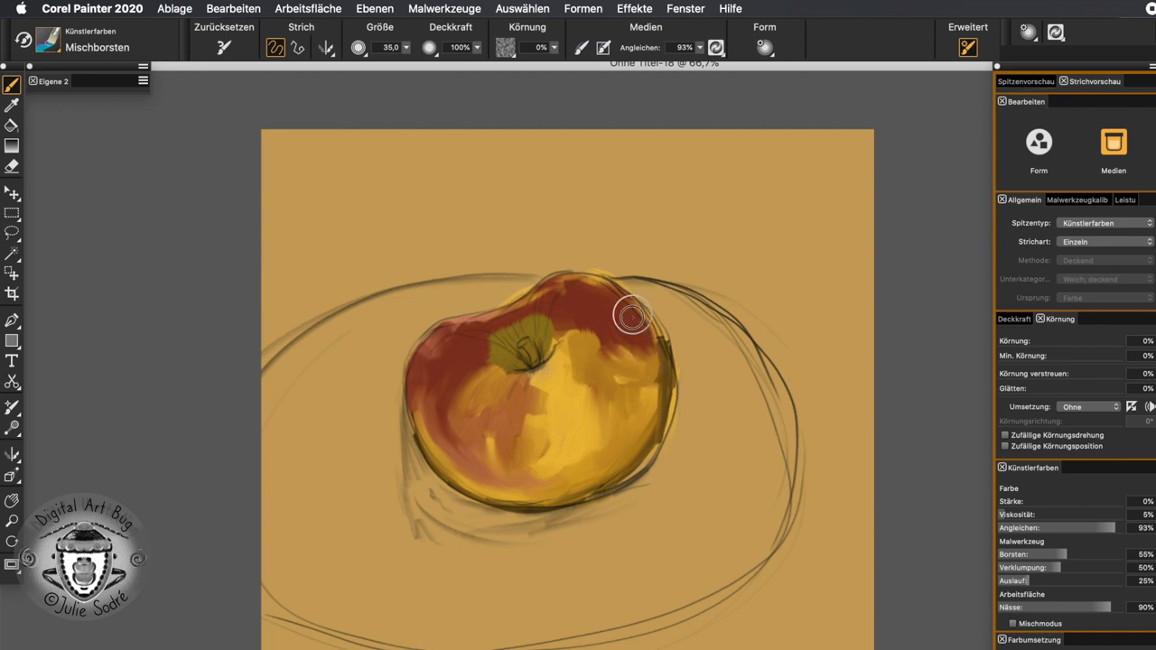
{"action": "left_click_drag", "start_coordinate": [632, 316], "coordinate": [558, 311]}
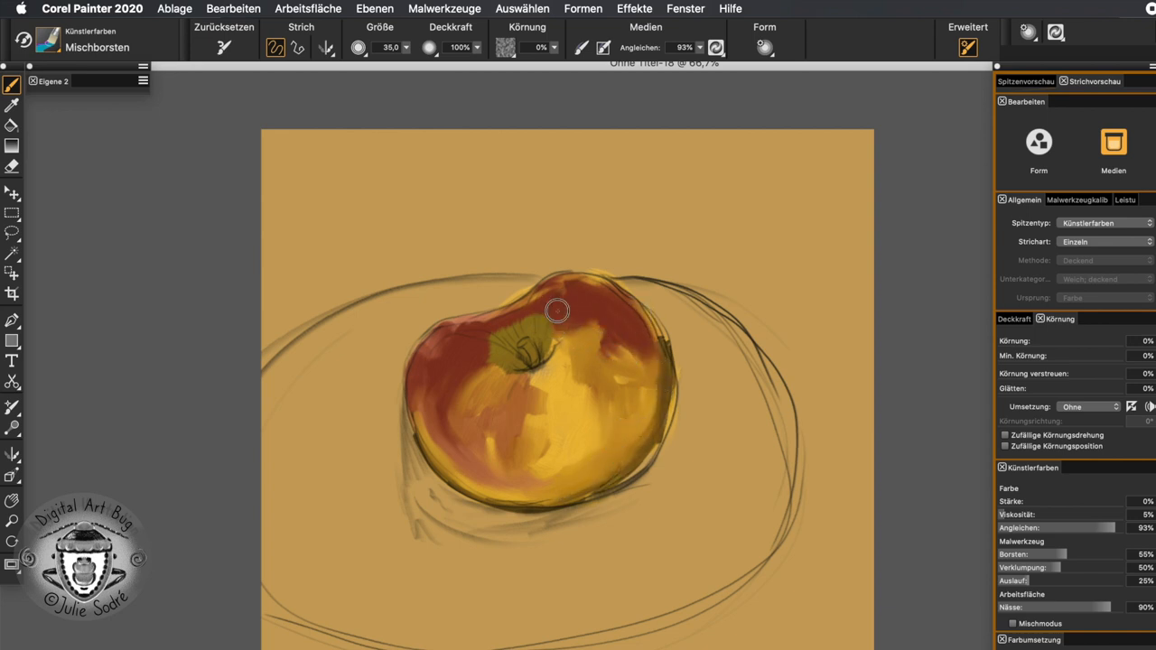
{"action": "left_click_drag", "start_coordinate": [557, 310], "coordinate": [492, 377]}
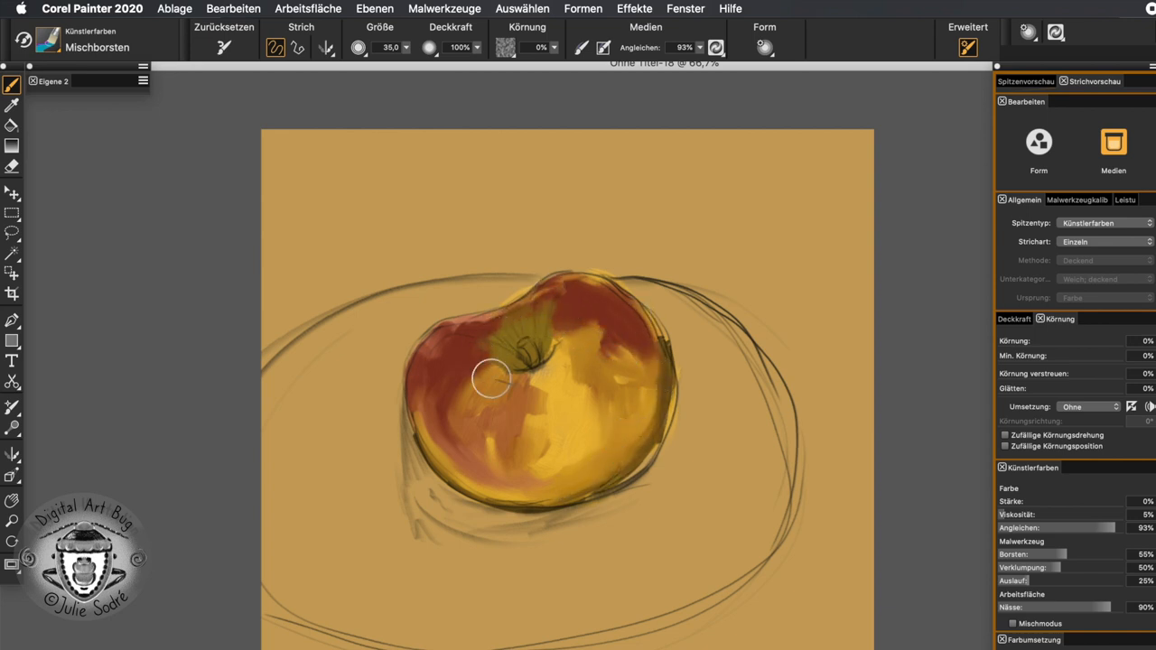
{"action": "left_click_drag", "start_coordinate": [492, 378], "coordinate": [556, 346]}
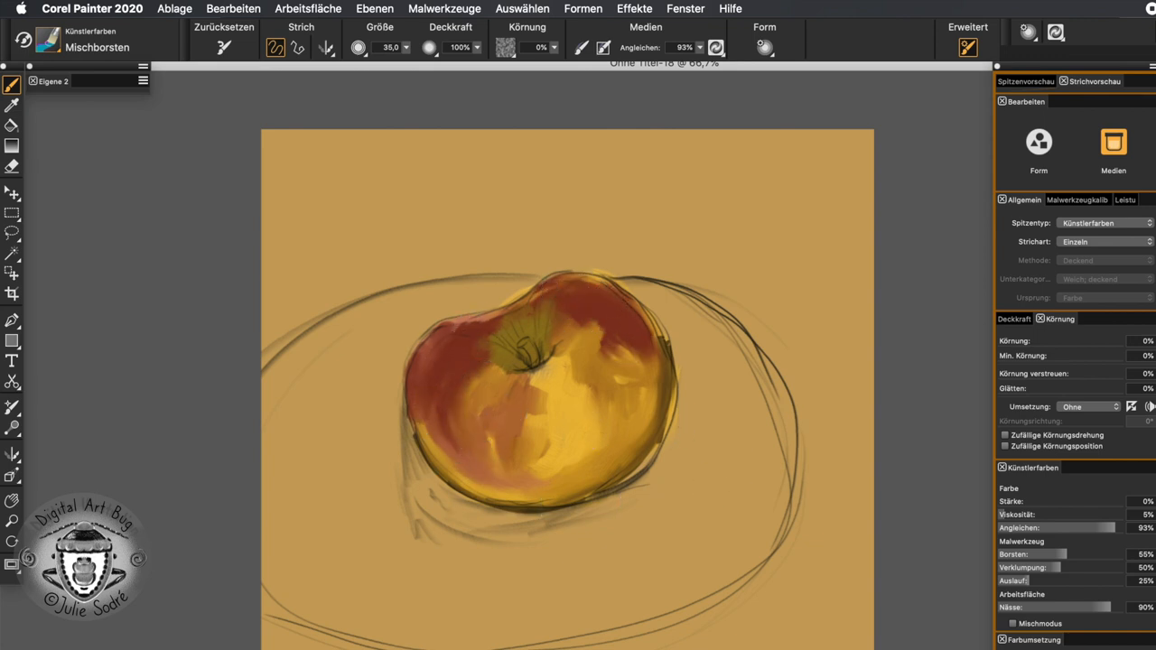
Blend more paint into the apple's body, then dab fine dark detail into the stem
{"action": "left_click_drag", "start_coordinate": [506, 397], "coordinate": [538, 465]}
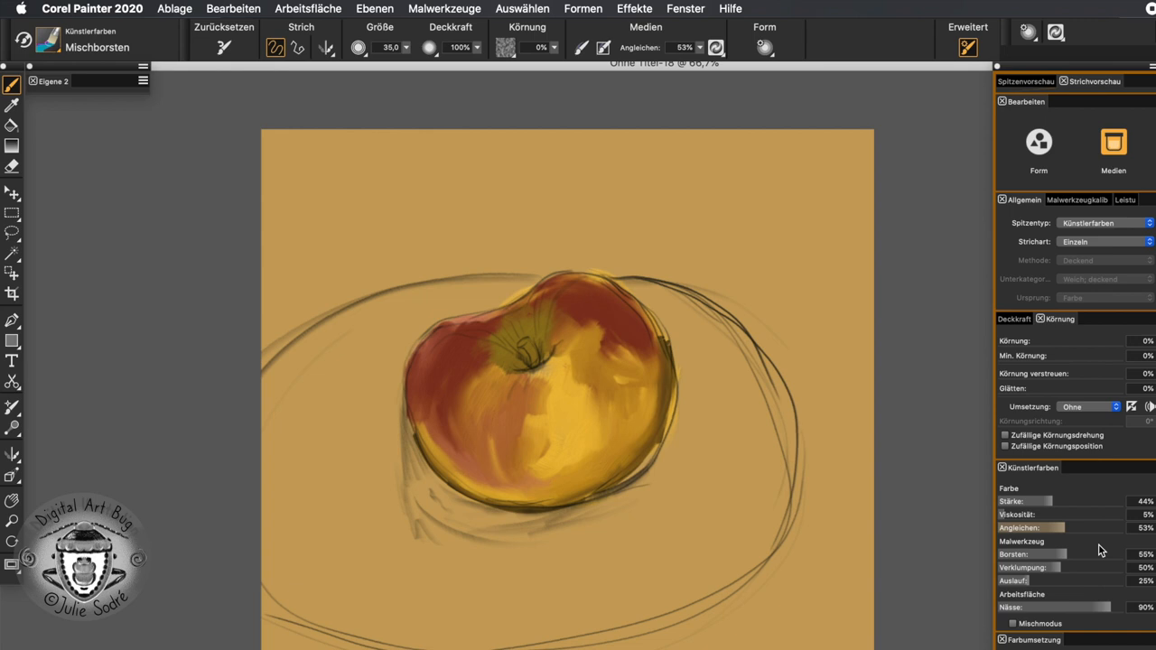
{"action": "mouse_move", "coordinate": [666, 342]}
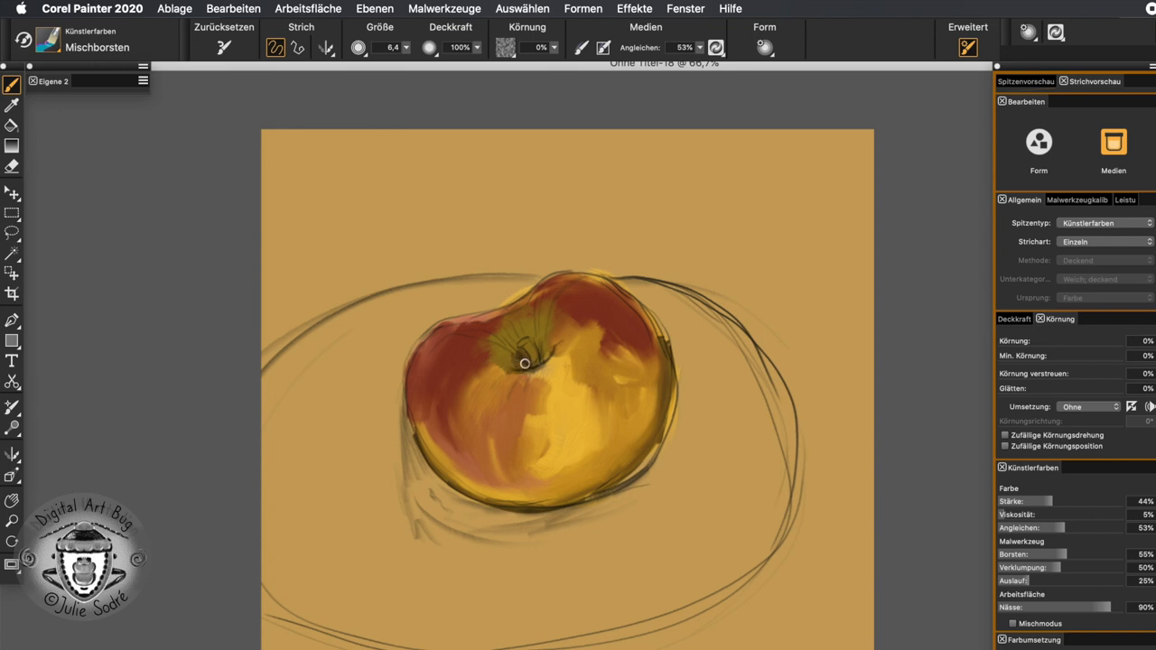
{"action": "left_click", "coordinate": [526, 364]}
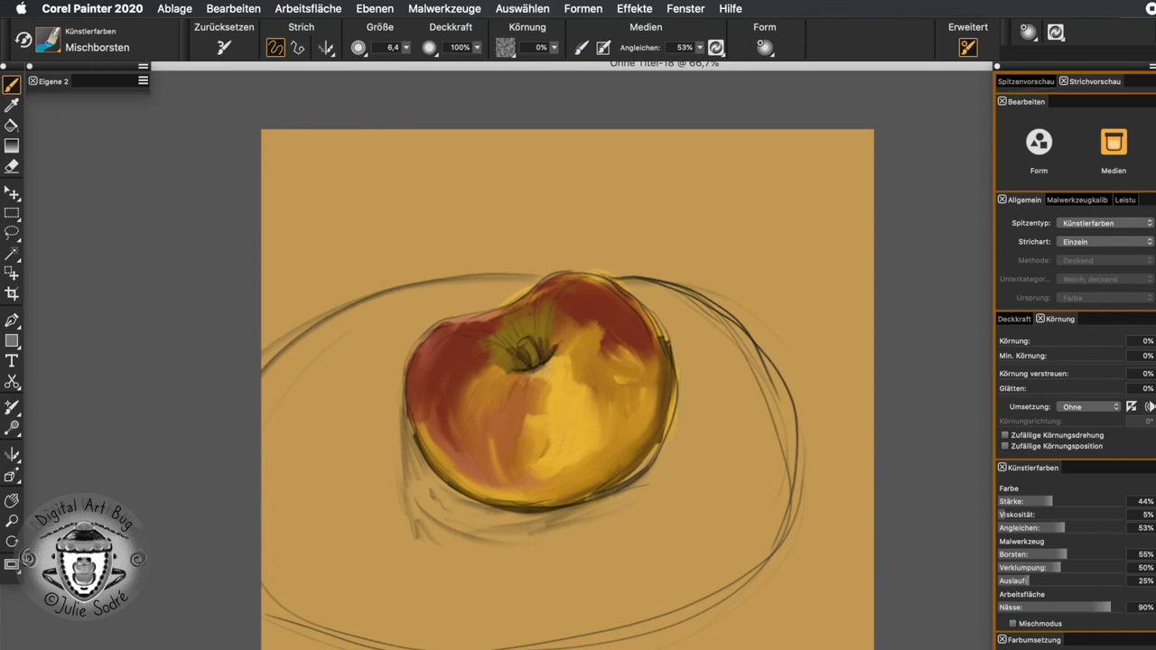
{"action": "left_click", "coordinate": [527, 368]}
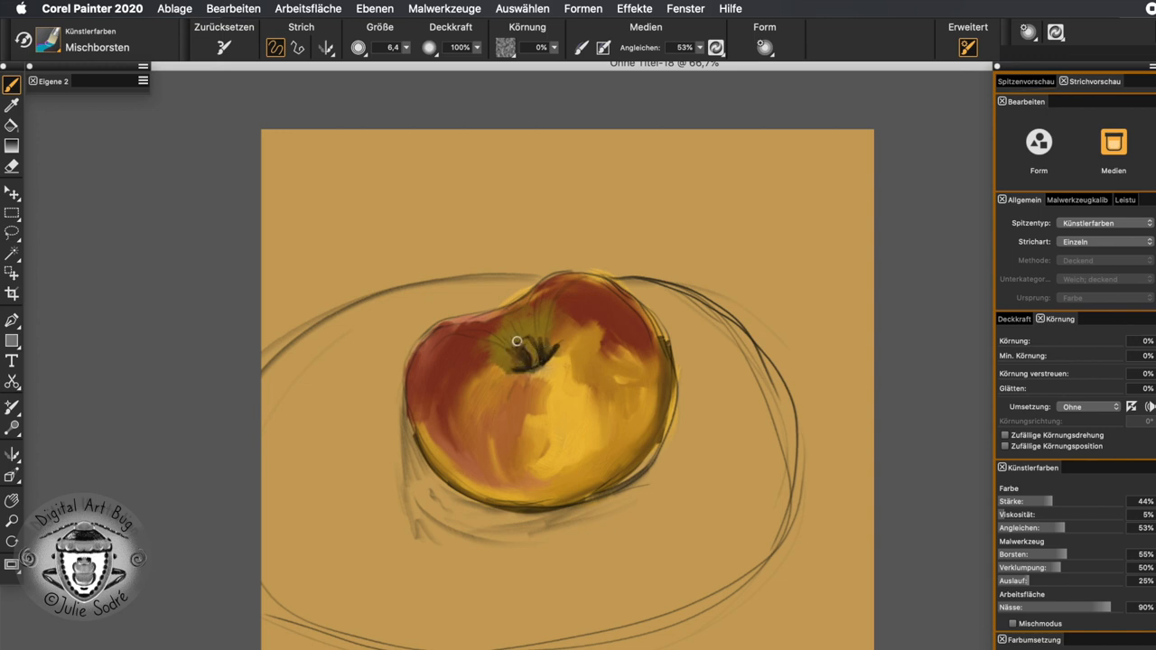
{"action": "left_click", "coordinate": [518, 341]}
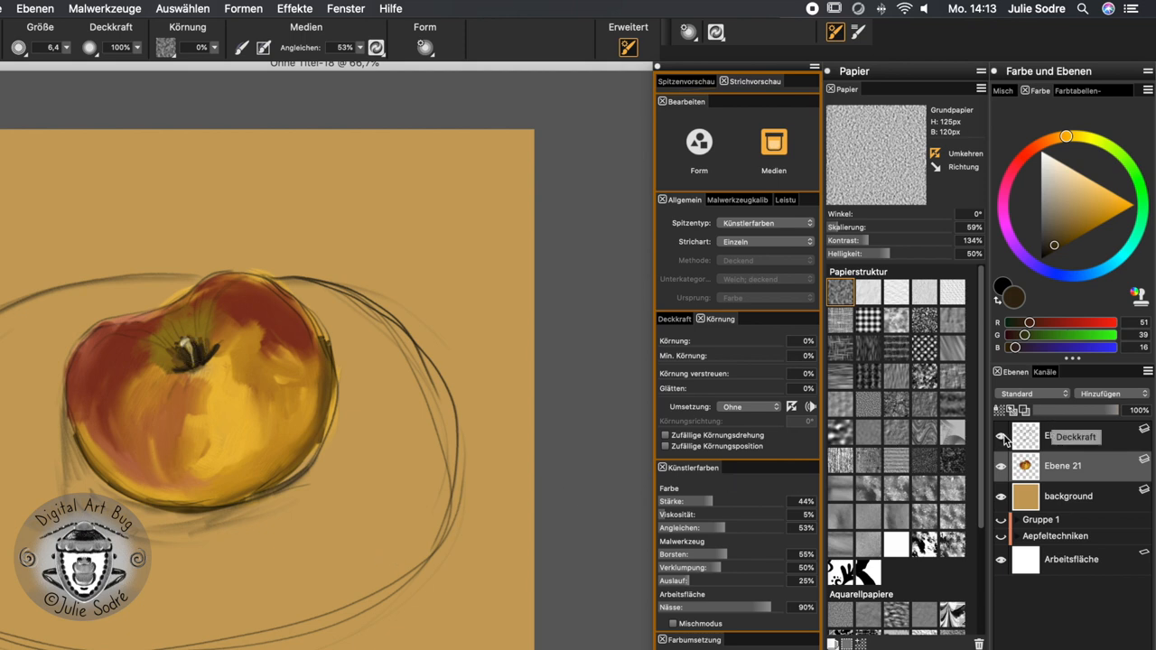
Hide the sketch layer Ebene 1 and paint a dark shadow along the apple's lower edge
{"action": "left_click", "coordinate": [1000, 437]}
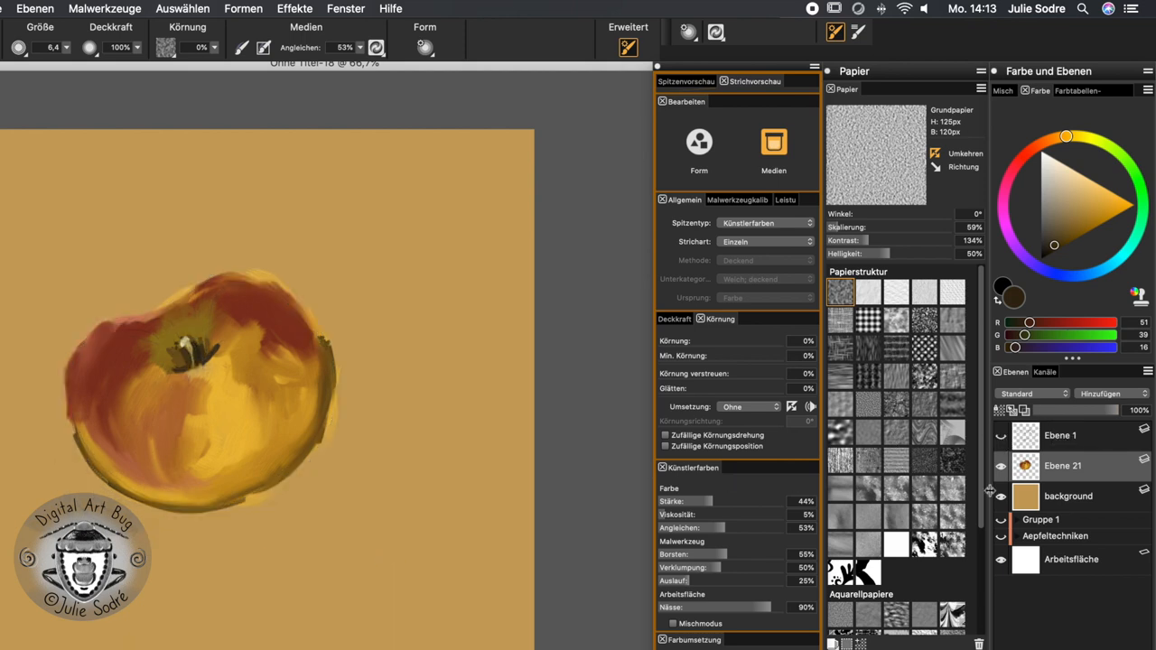
{"action": "left_click", "coordinate": [194, 338]}
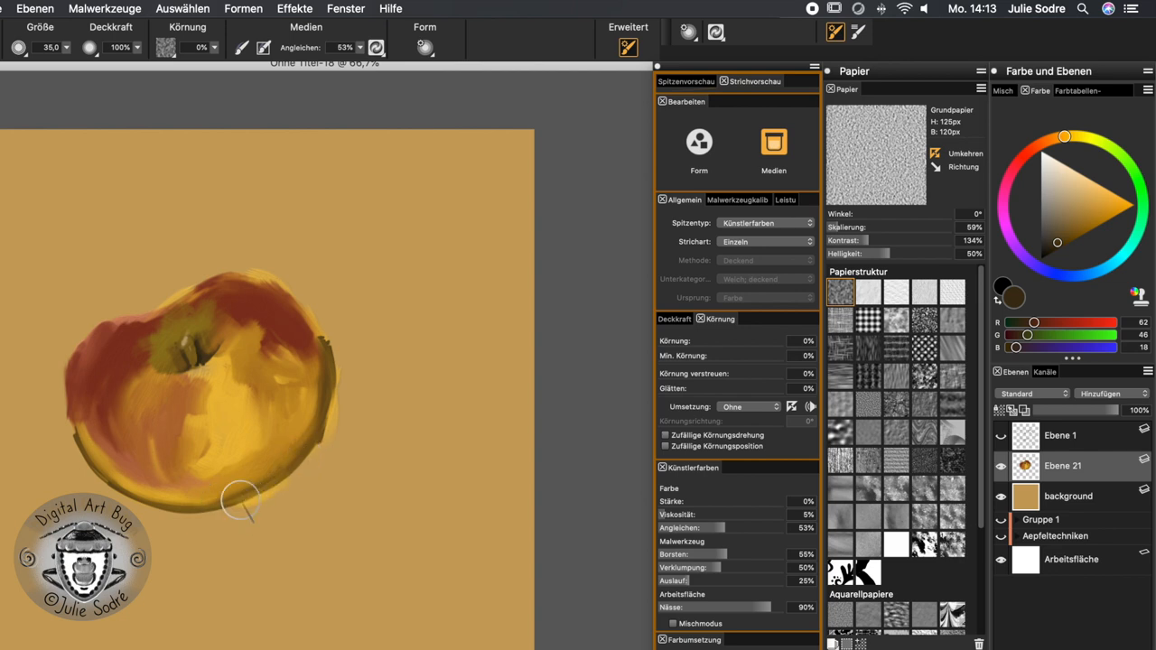
{"action": "left_click_drag", "start_coordinate": [244, 504], "coordinate": [167, 520]}
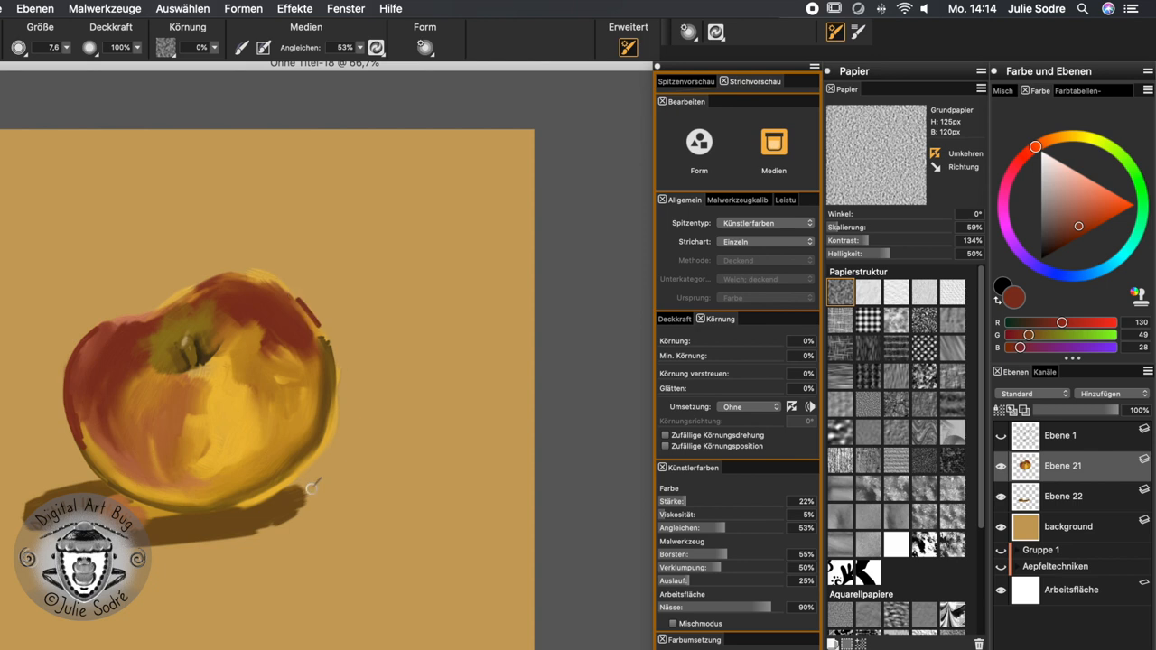
Stroke a dark red rim along the apple's top edge and left side, then blend it into the skin
{"action": "left_click_drag", "start_coordinate": [312, 487], "coordinate": [136, 318]}
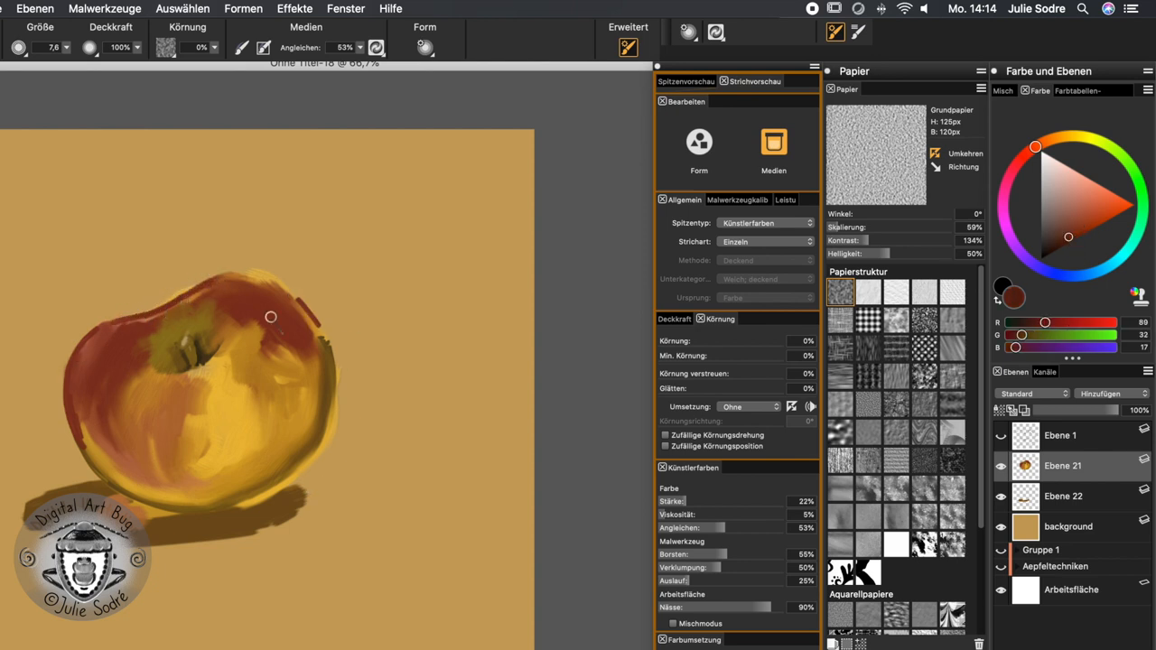
{"action": "left_click_drag", "start_coordinate": [271, 317], "coordinate": [107, 324]}
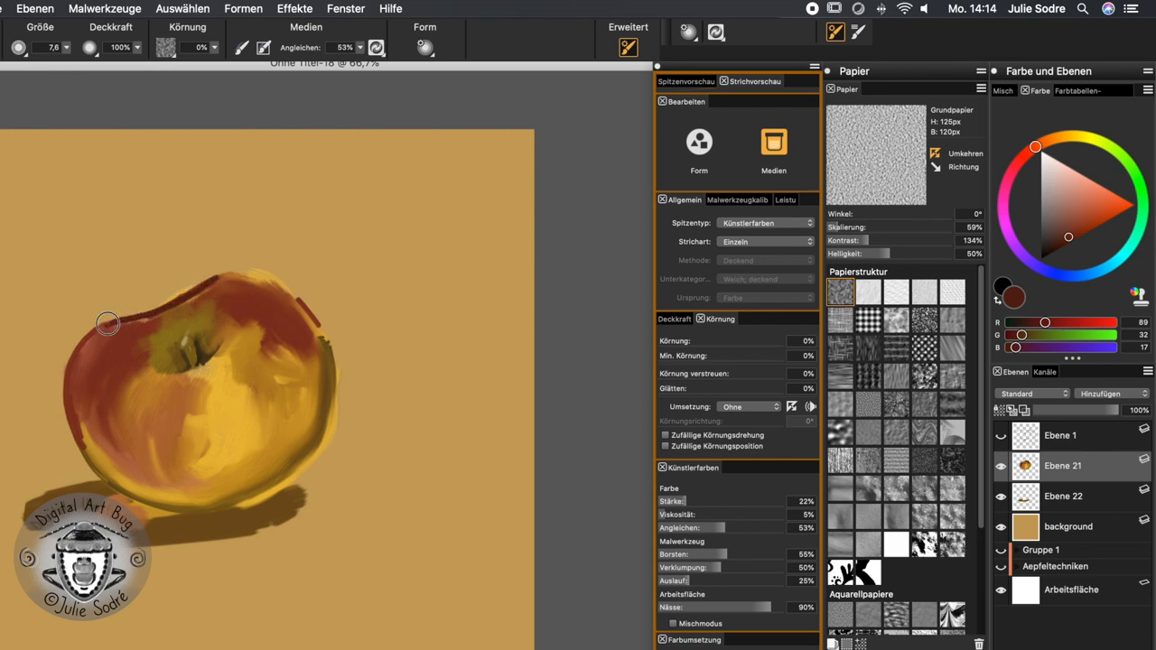
{"action": "left_click_drag", "start_coordinate": [107, 323], "coordinate": [129, 484]}
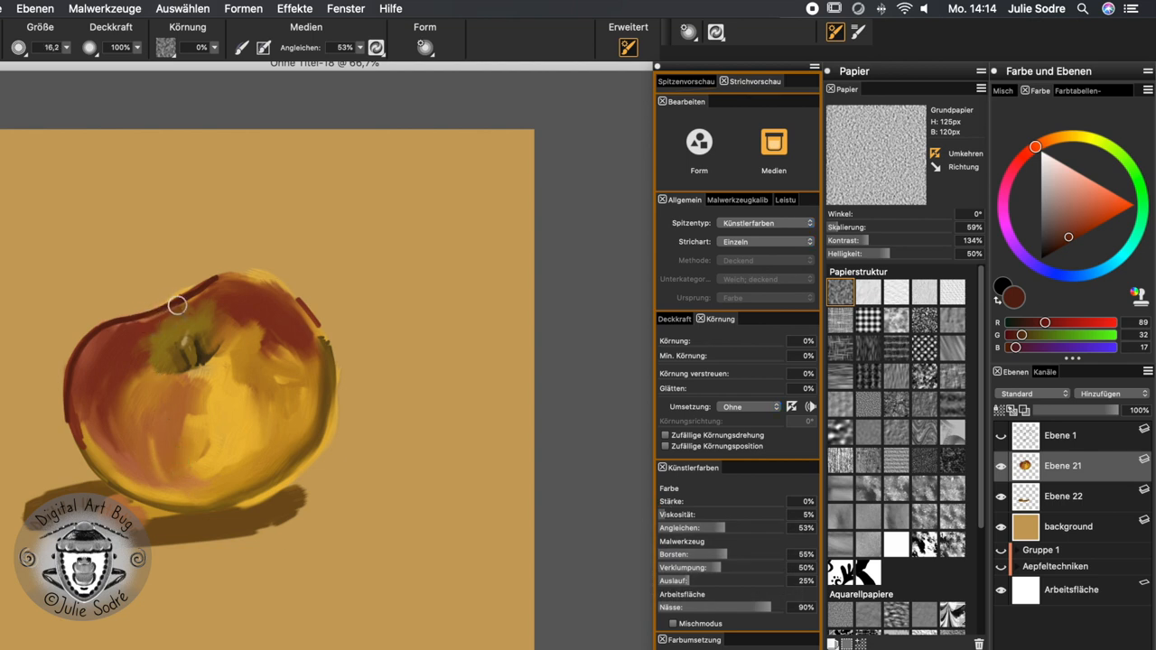
{"action": "left_click_drag", "start_coordinate": [177, 306], "coordinate": [280, 303]}
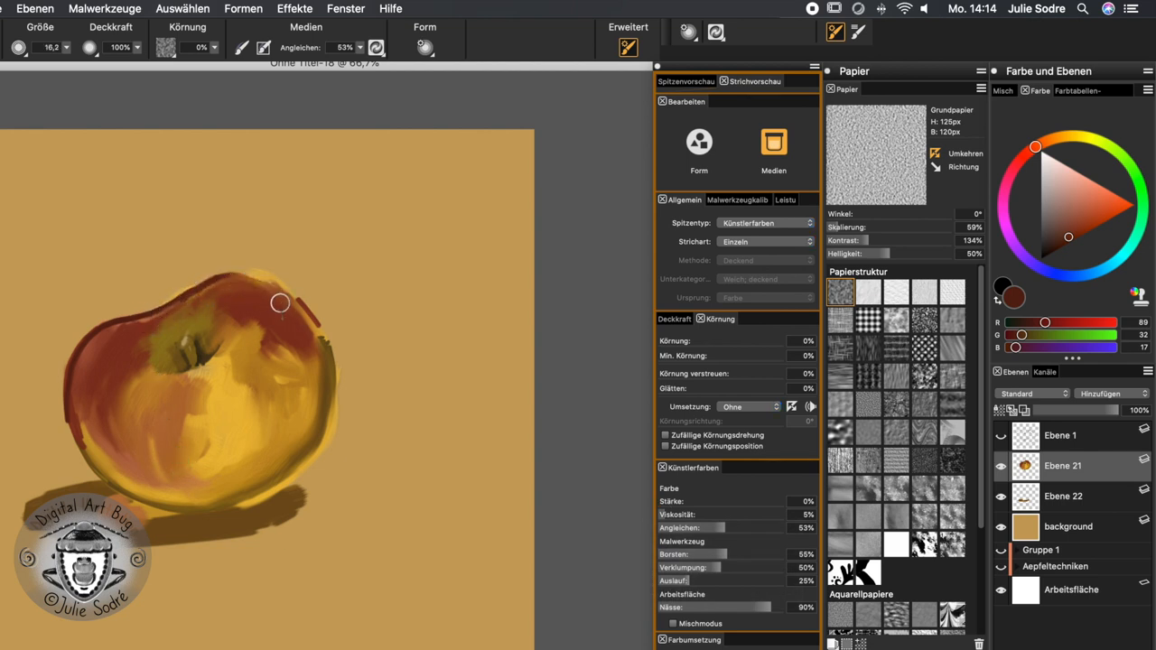
{"action": "left_click_drag", "start_coordinate": [280, 302], "coordinate": [77, 398]}
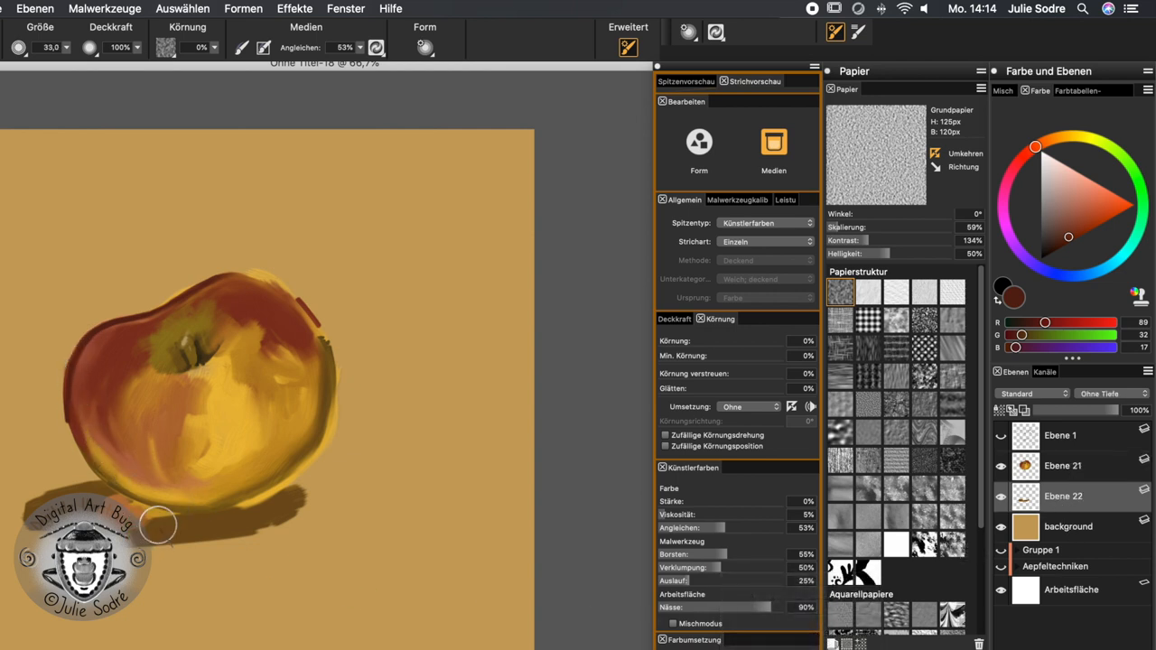
Drag the size-33 blender through the shadow beneath the apple to spread and soften it
{"action": "left_click_drag", "start_coordinate": [158, 524], "coordinate": [235, 514]}
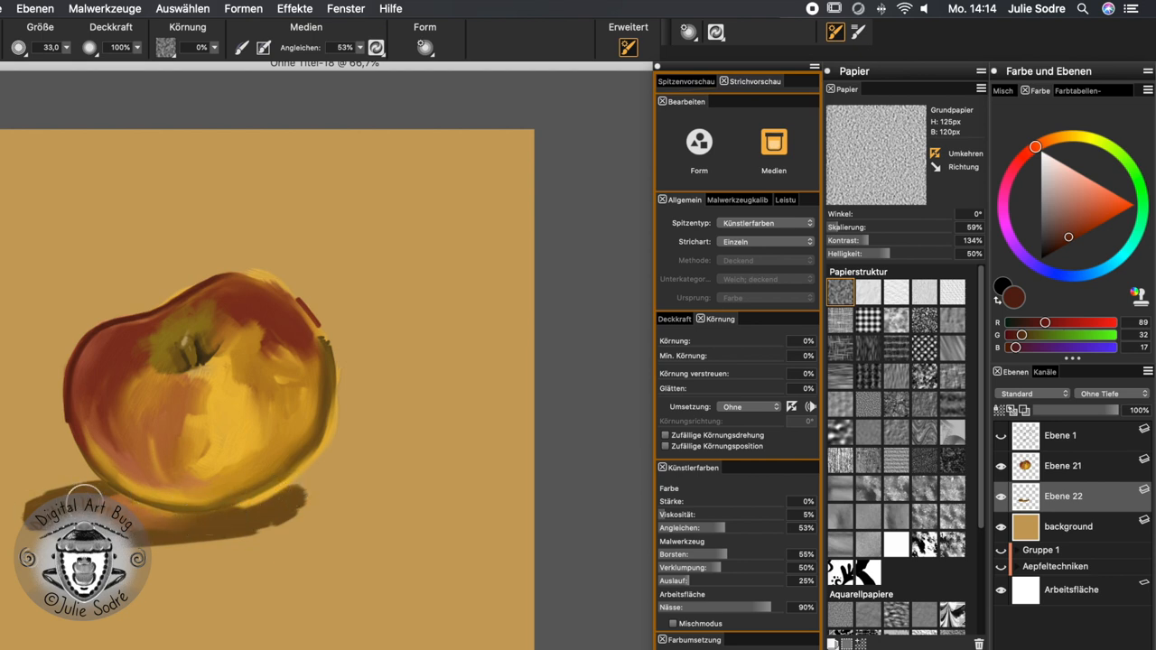
{"action": "left_click_drag", "start_coordinate": [86, 506], "coordinate": [298, 490]}
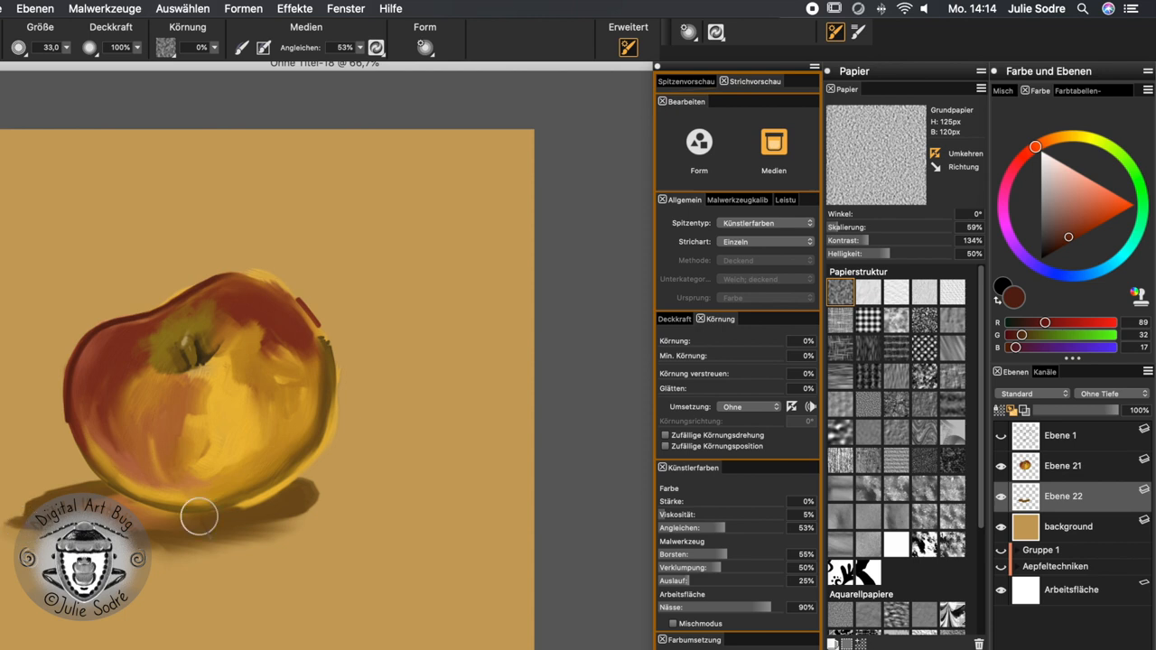
{"action": "mouse_move", "coordinate": [79, 486]}
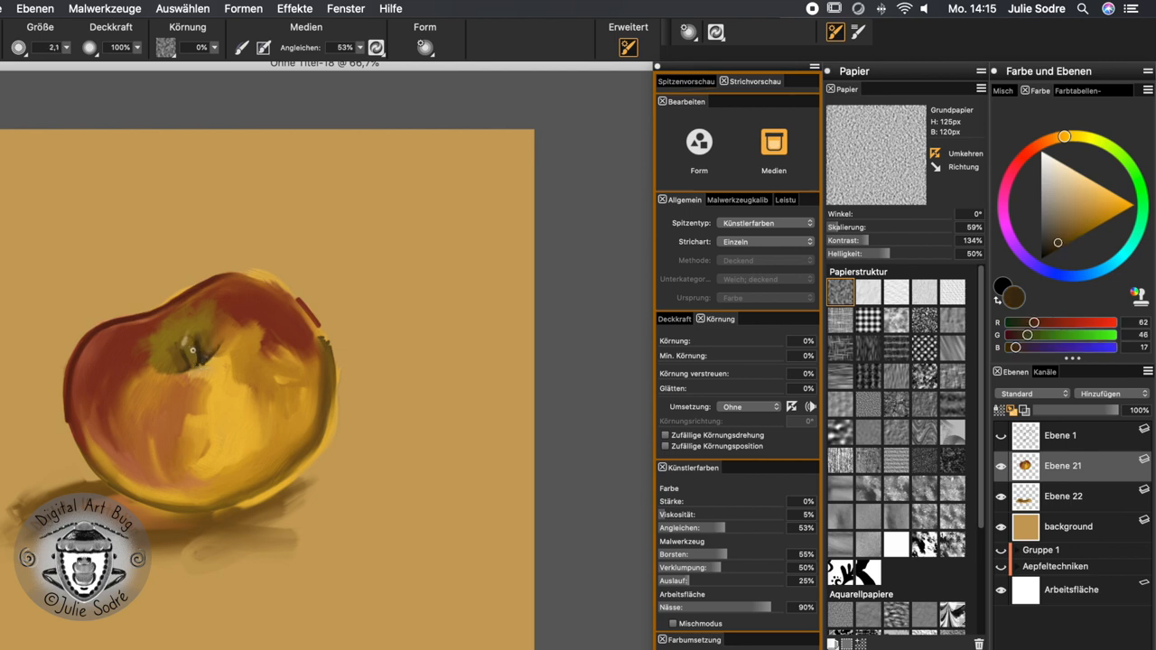
Pick a warm off-white (255/248/238) as the highlight paint colour
{"action": "left_click", "coordinate": [195, 352]}
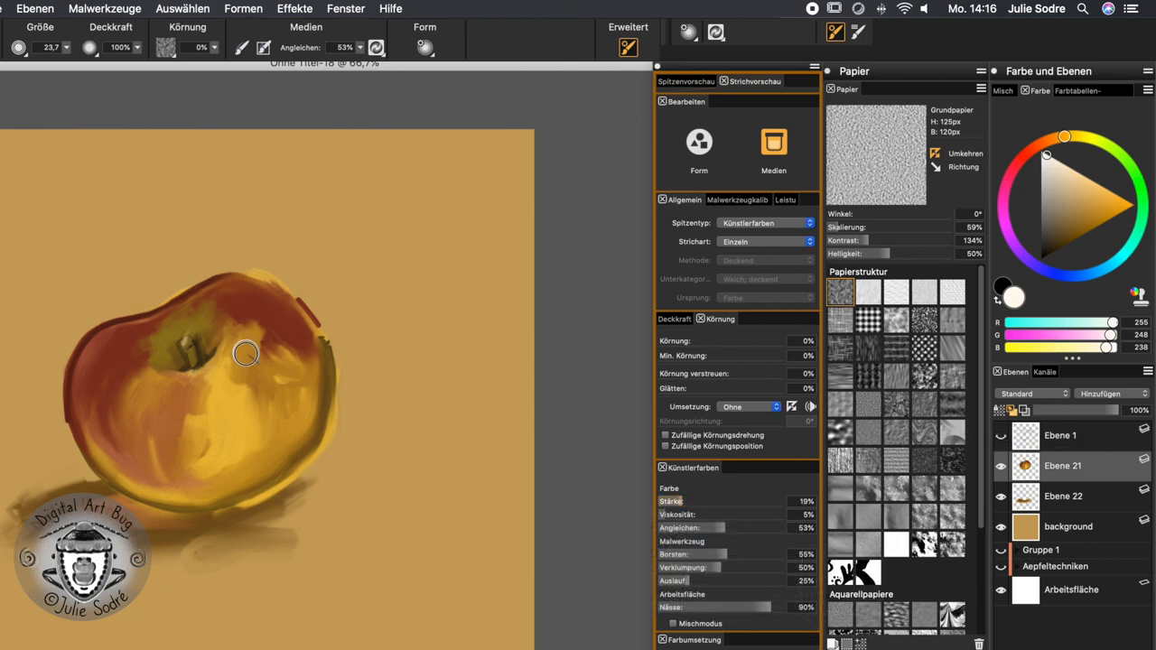
Paint an off-white highlight beside the stem and another across the apple's upper right shoulder
{"action": "left_click_drag", "start_coordinate": [249, 352], "coordinate": [244, 371]}
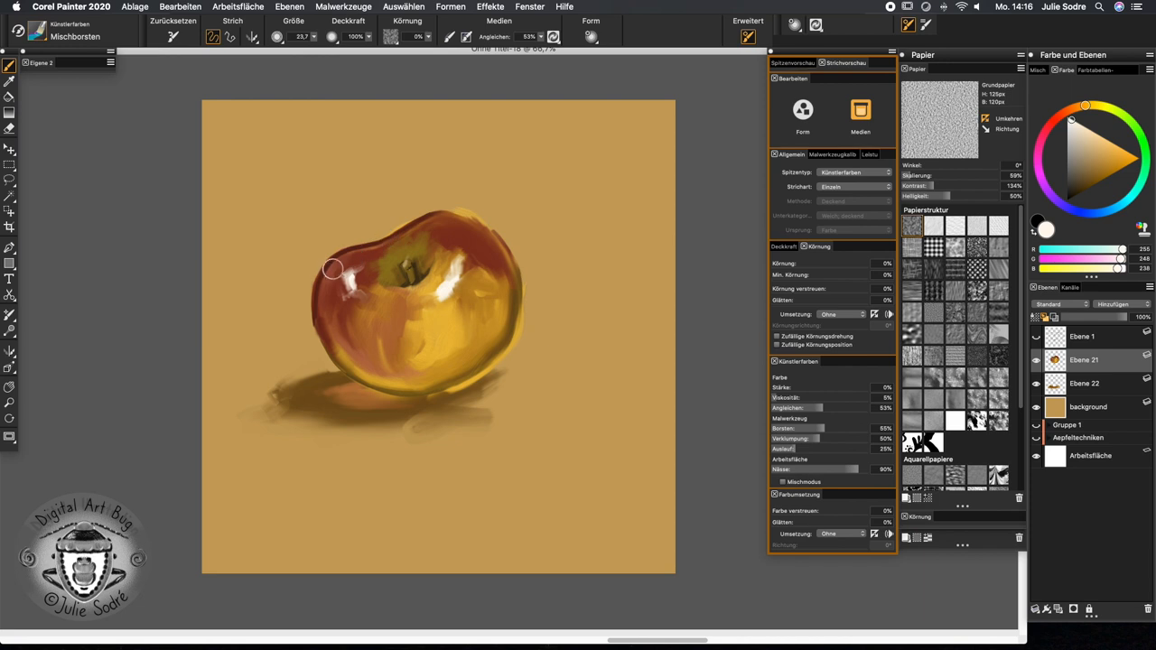
{"action": "left_click_drag", "start_coordinate": [333, 269], "coordinate": [446, 219]}
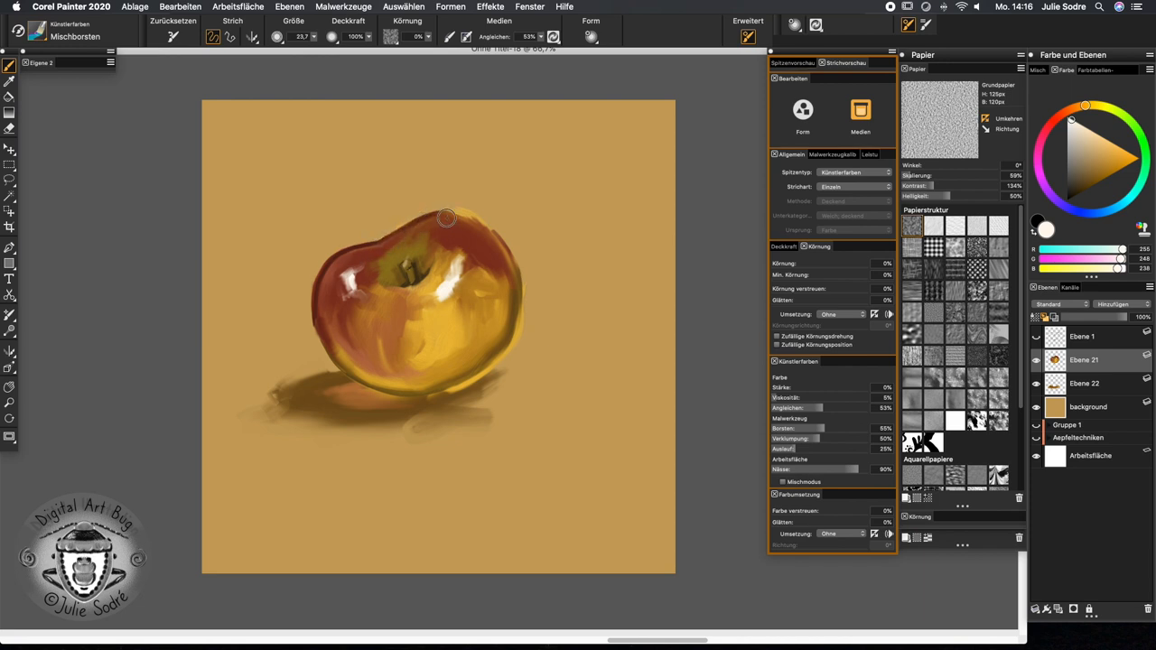
{"action": "mouse_move", "coordinate": [474, 365]}
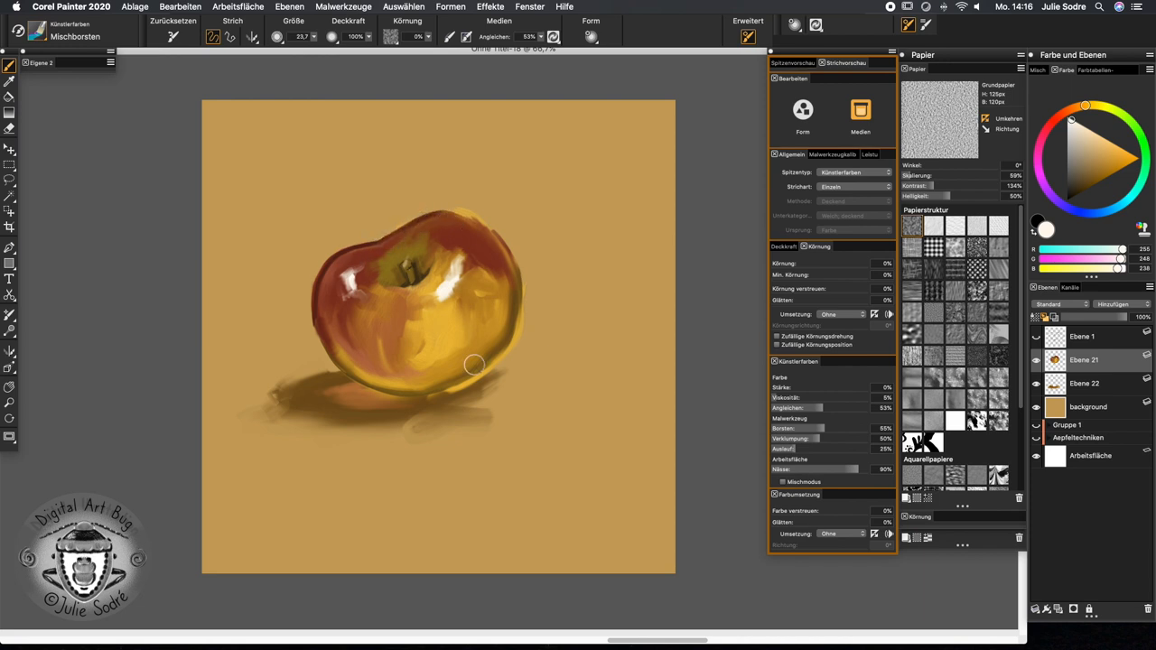